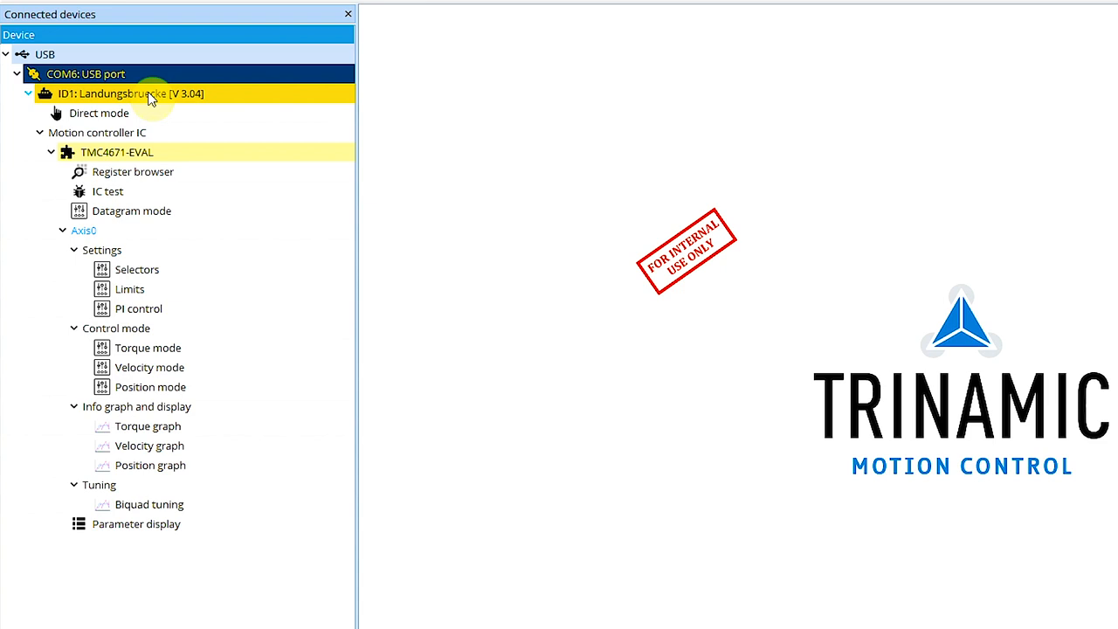
# - Launch the Weasel configurator wizard for the TMC4671-EVAL from the Wizard Pool
pyautogui.click(117, 152)
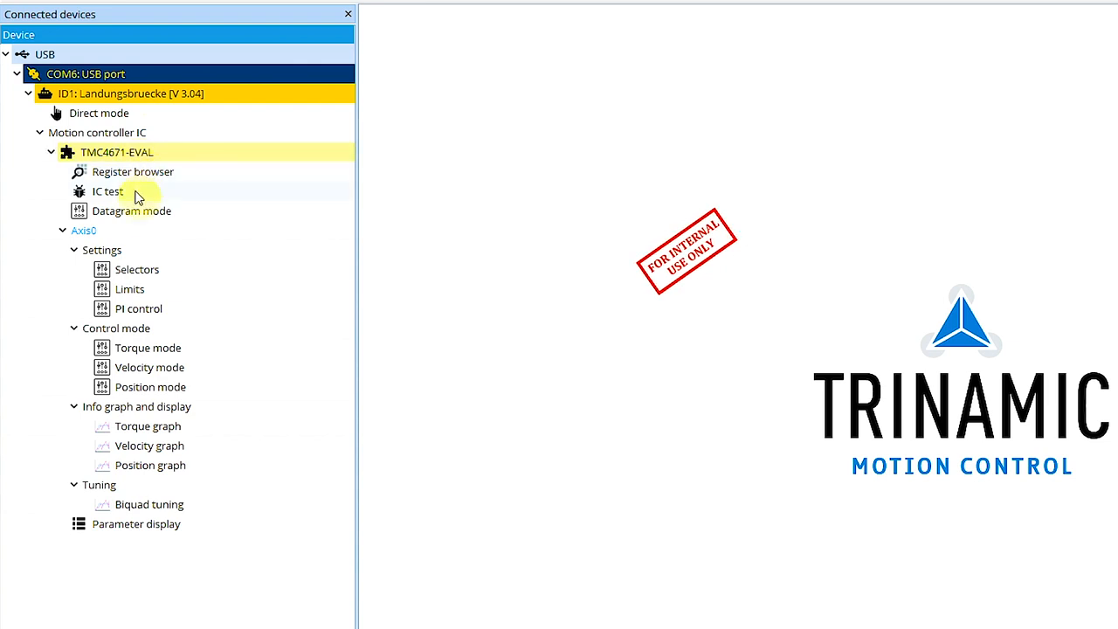
pyautogui.moveTo(156, 513)
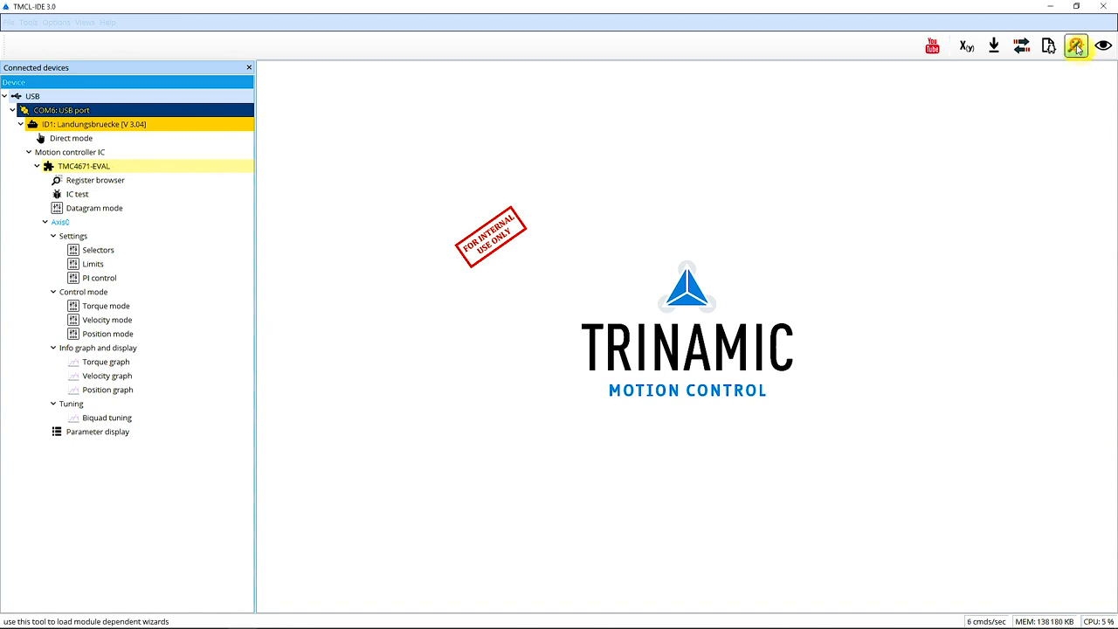
pyautogui.click(1076, 45)
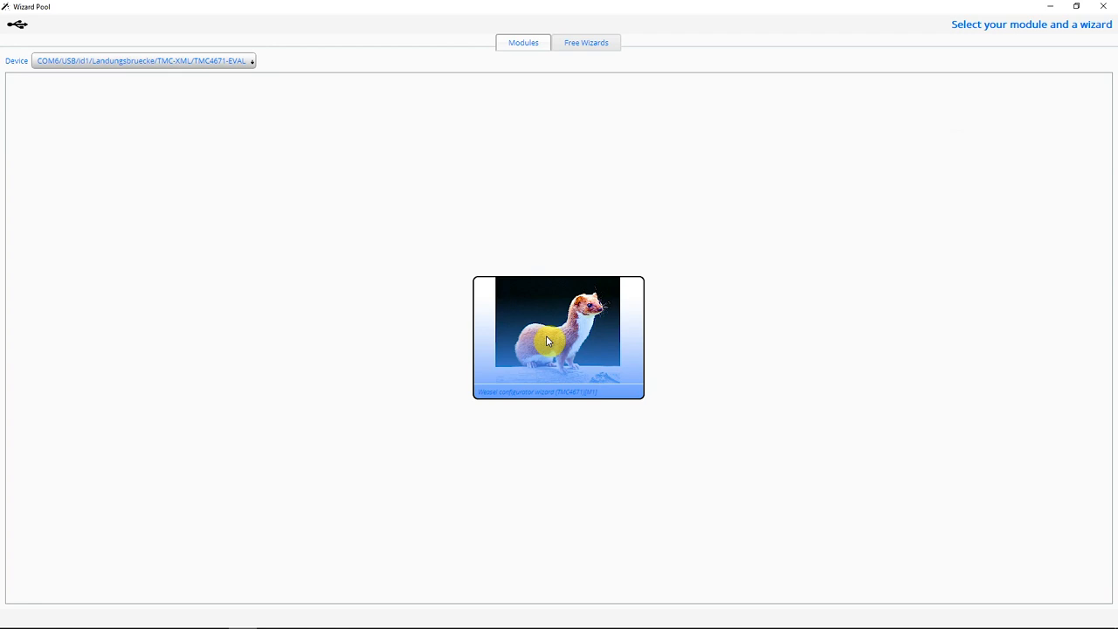
pyautogui.click(558, 336)
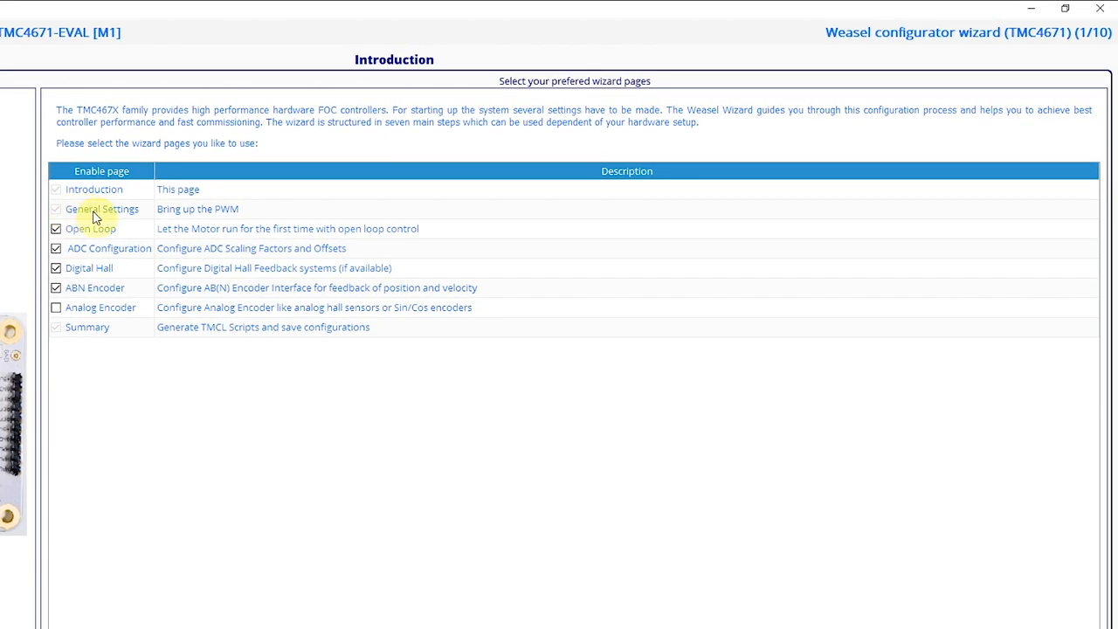
pyautogui.moveTo(186, 216)
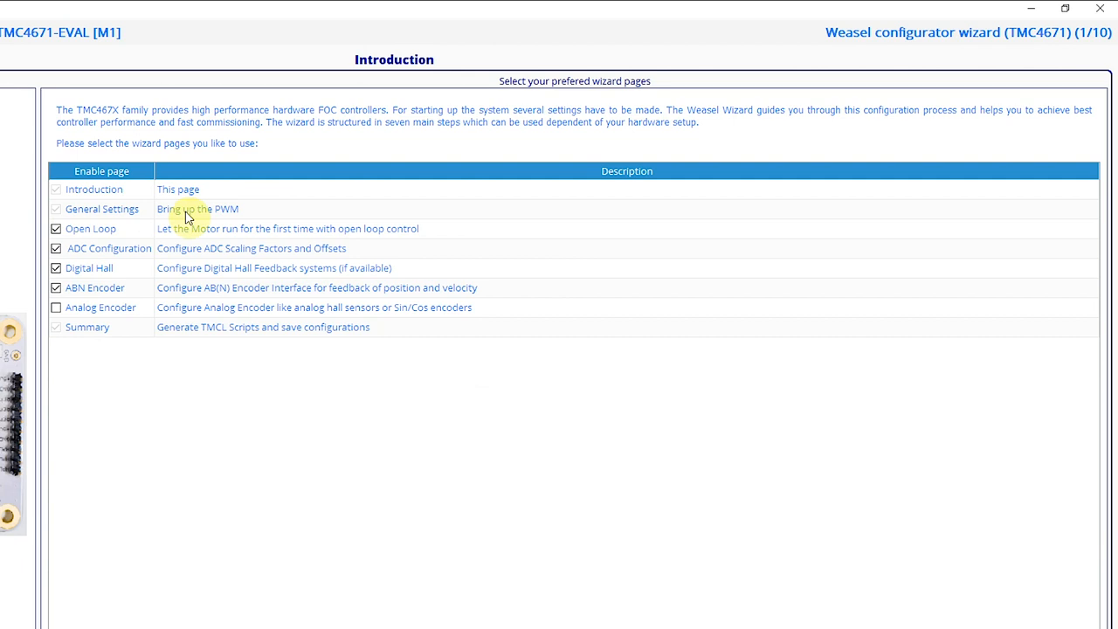
pyautogui.moveTo(100, 236)
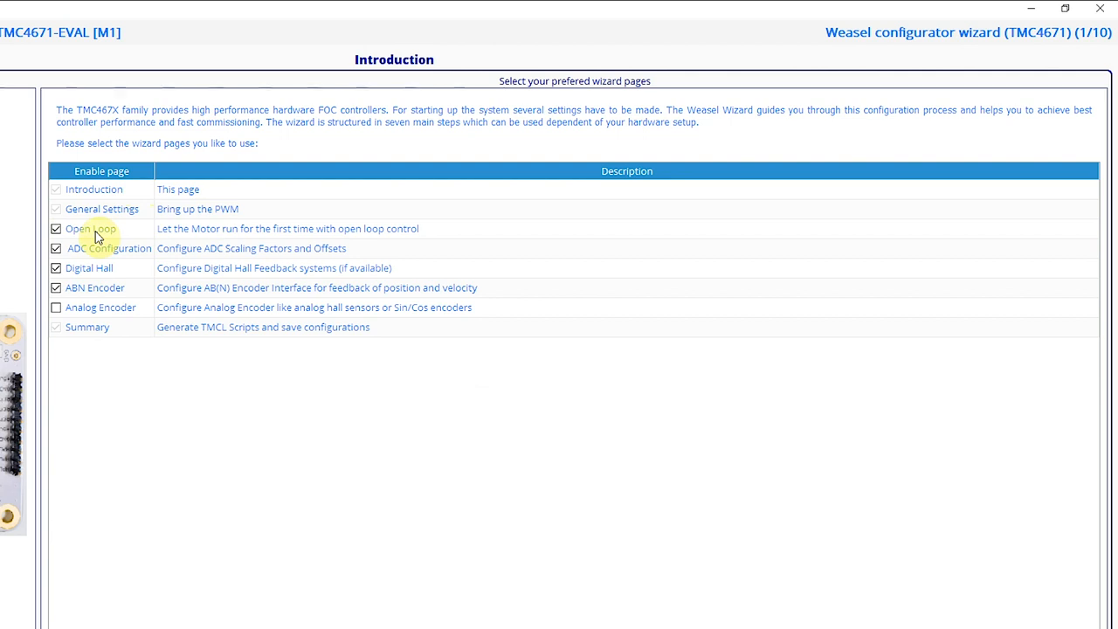
pyautogui.moveTo(96, 253)
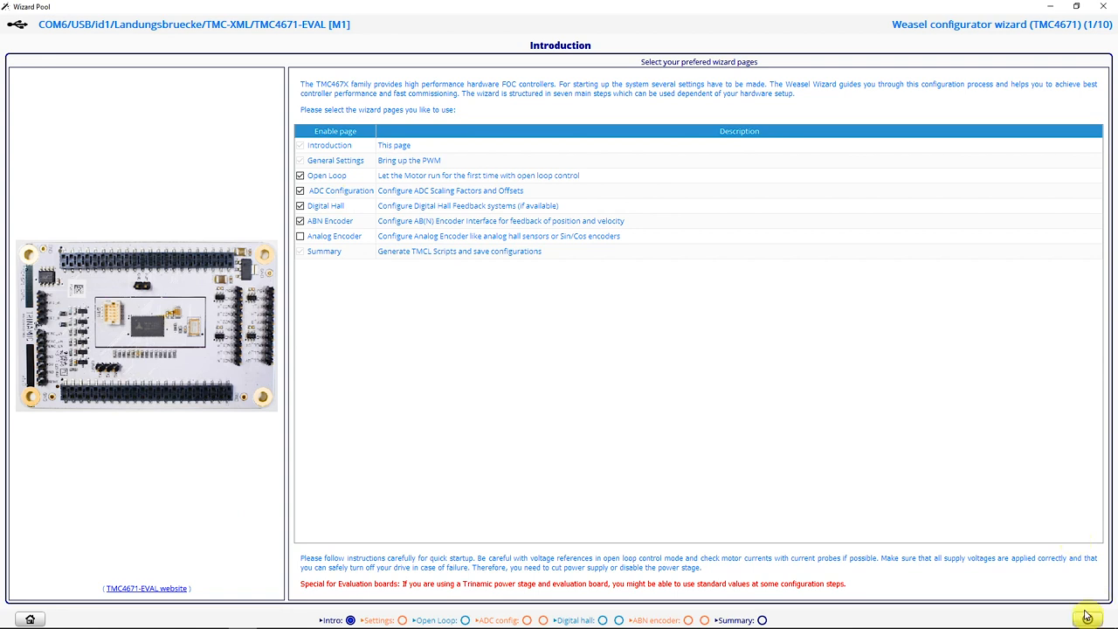
# - Review motor type, 25 kHz PWM and chopper mode, then apply BLDC/PMSM defaults
pyautogui.click(1086, 619)
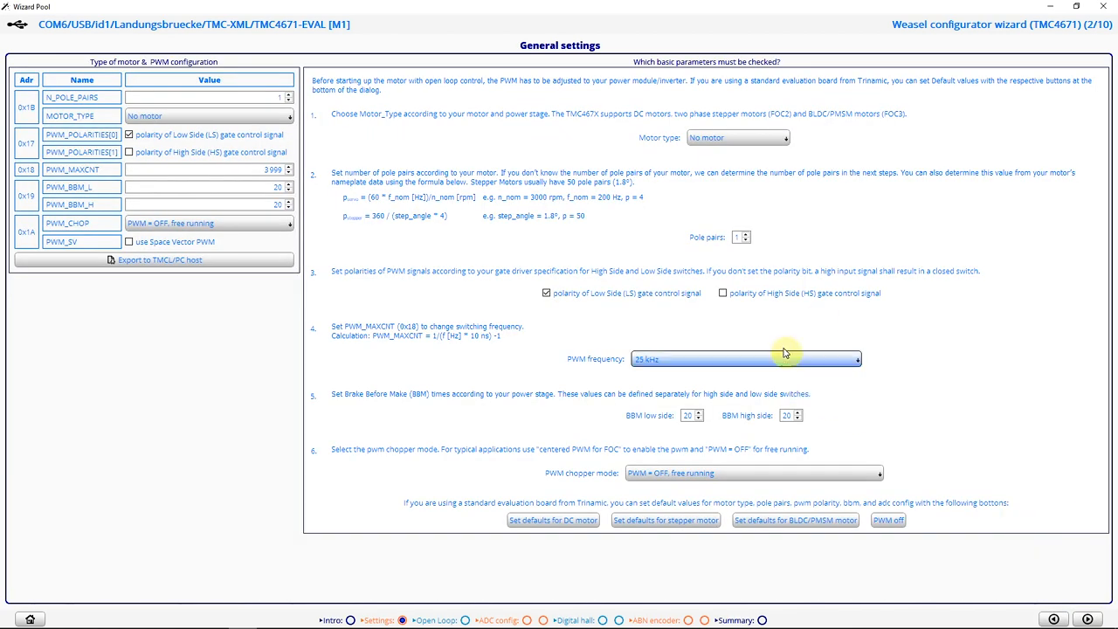
pyautogui.moveTo(764, 162)
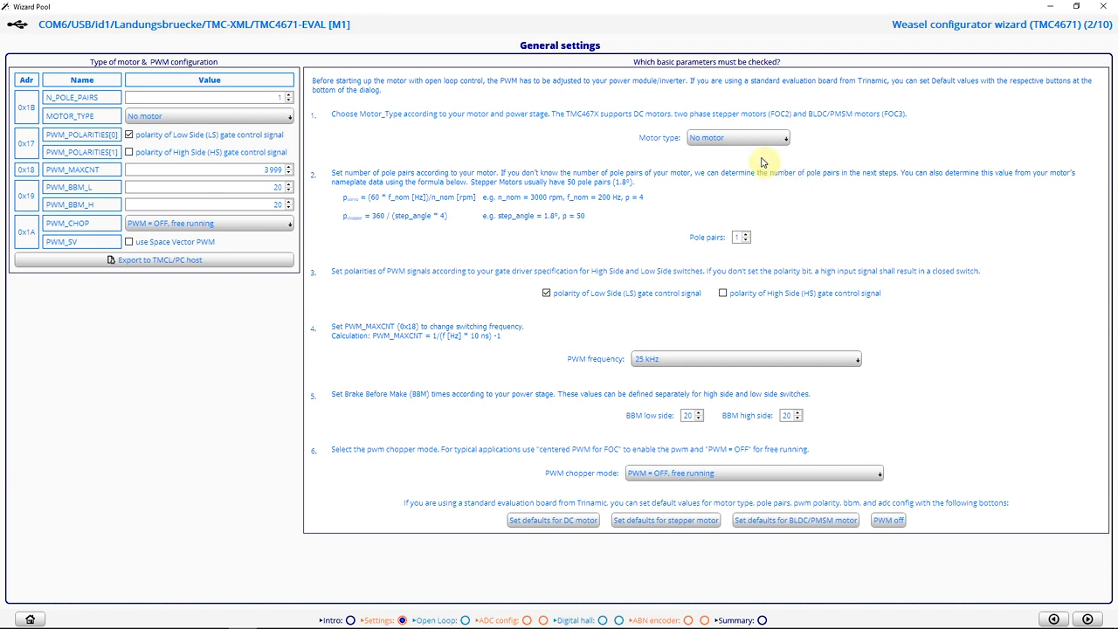
pyautogui.click(784, 137)
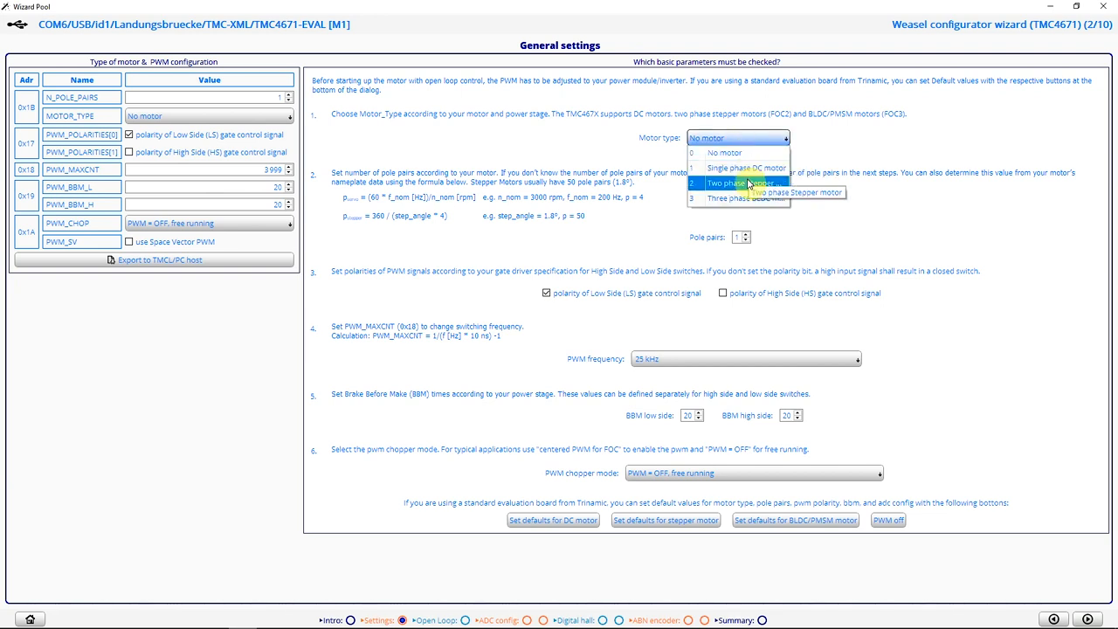
pyautogui.moveTo(744, 199)
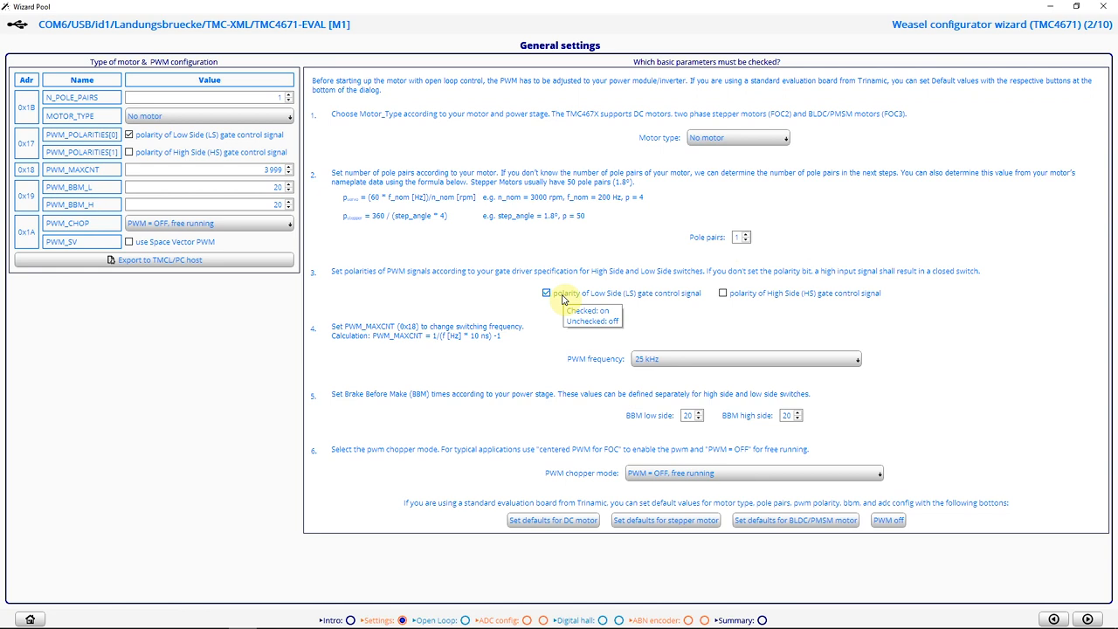
pyautogui.click(747, 358)
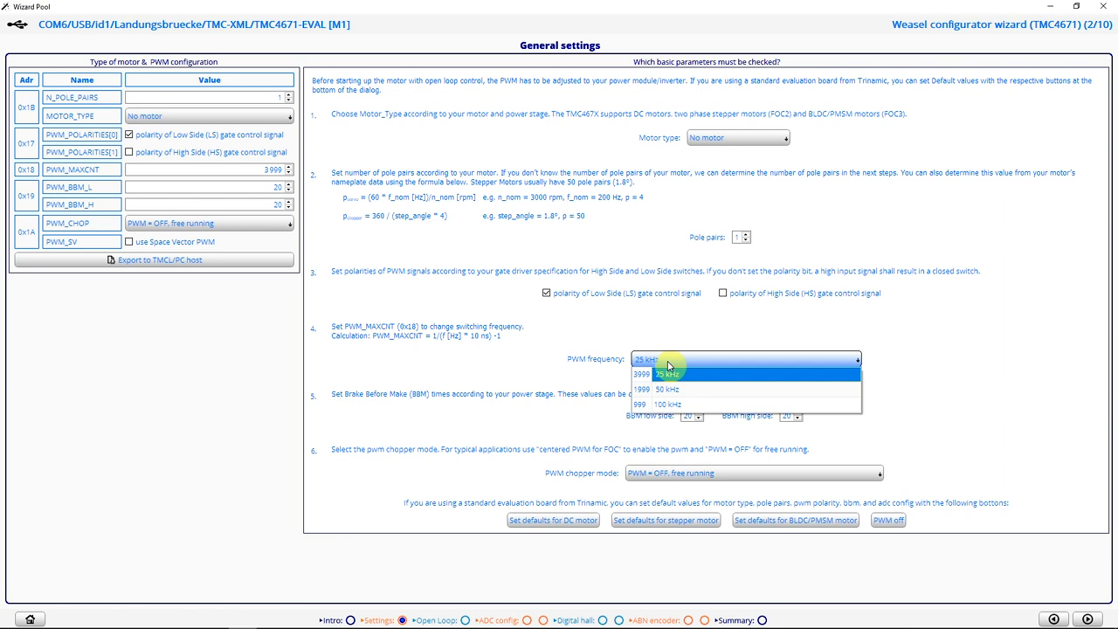
pyautogui.click(665, 374)
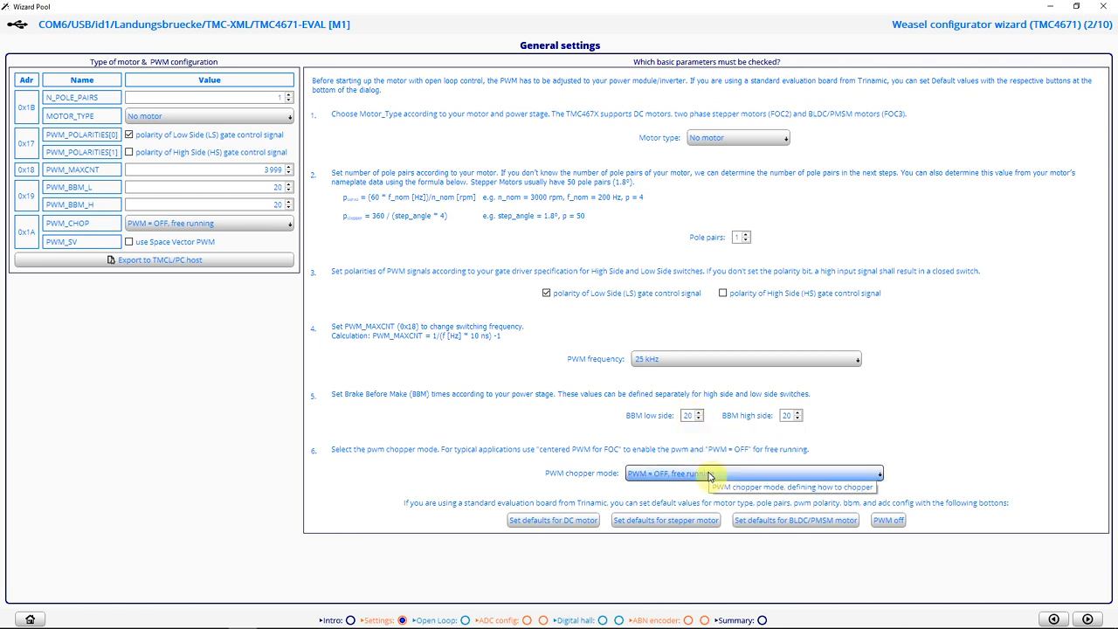
pyautogui.click(753, 473)
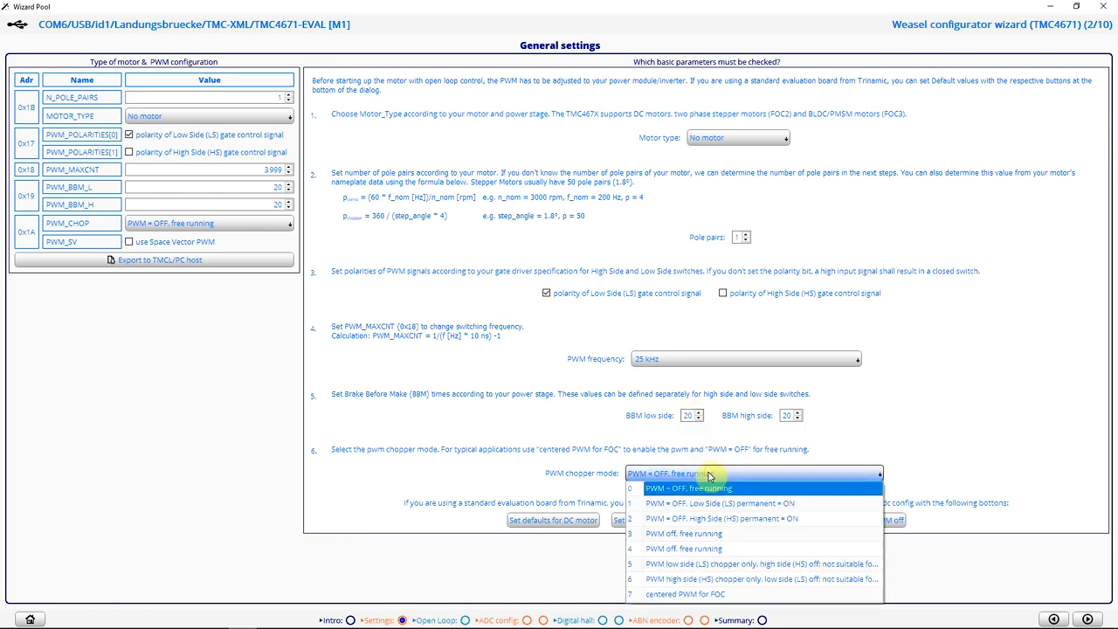
pyautogui.click(689, 488)
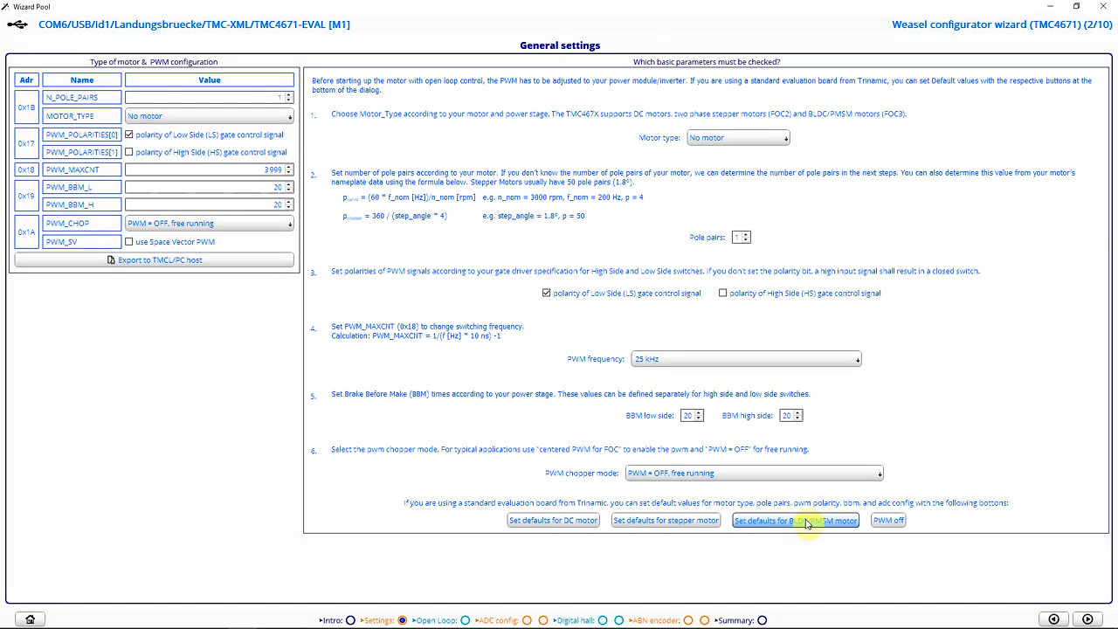
pyautogui.click(793, 520)
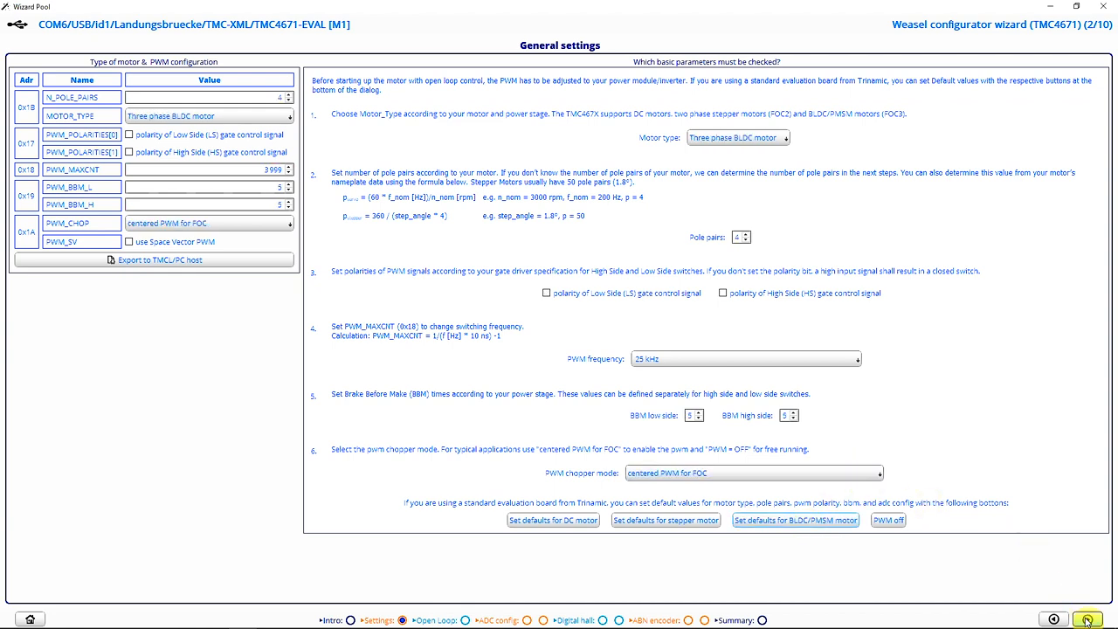
# - Load open-loop defaults to spin the motor at -10 rpm, raising UD_EXT to 2414
pyautogui.click(1087, 618)
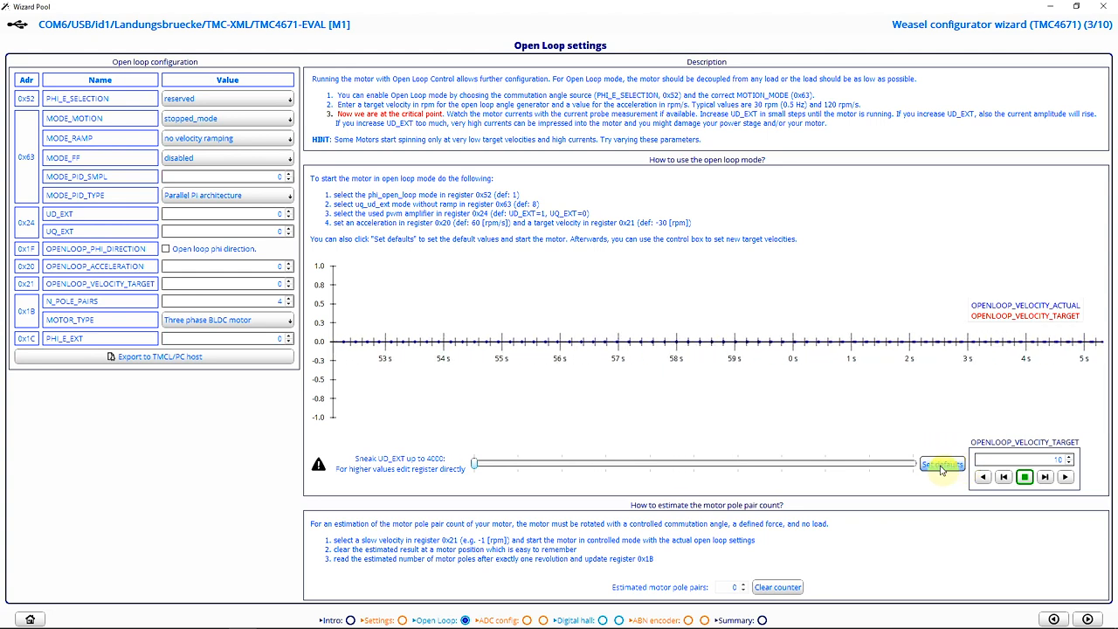
pyautogui.click(941, 464)
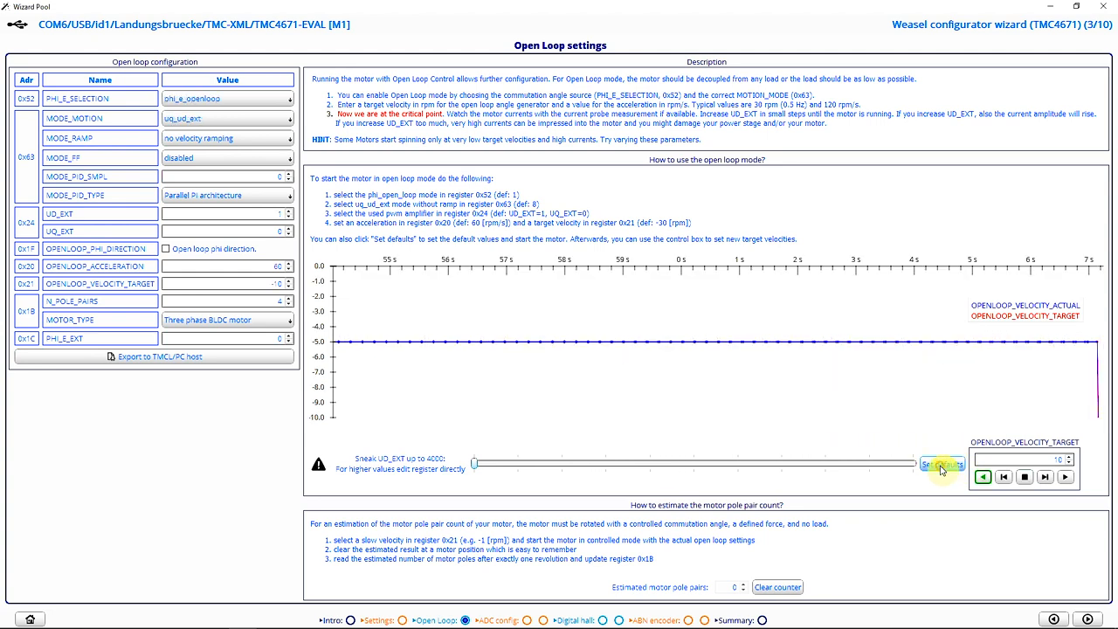
pyautogui.click(941, 462)
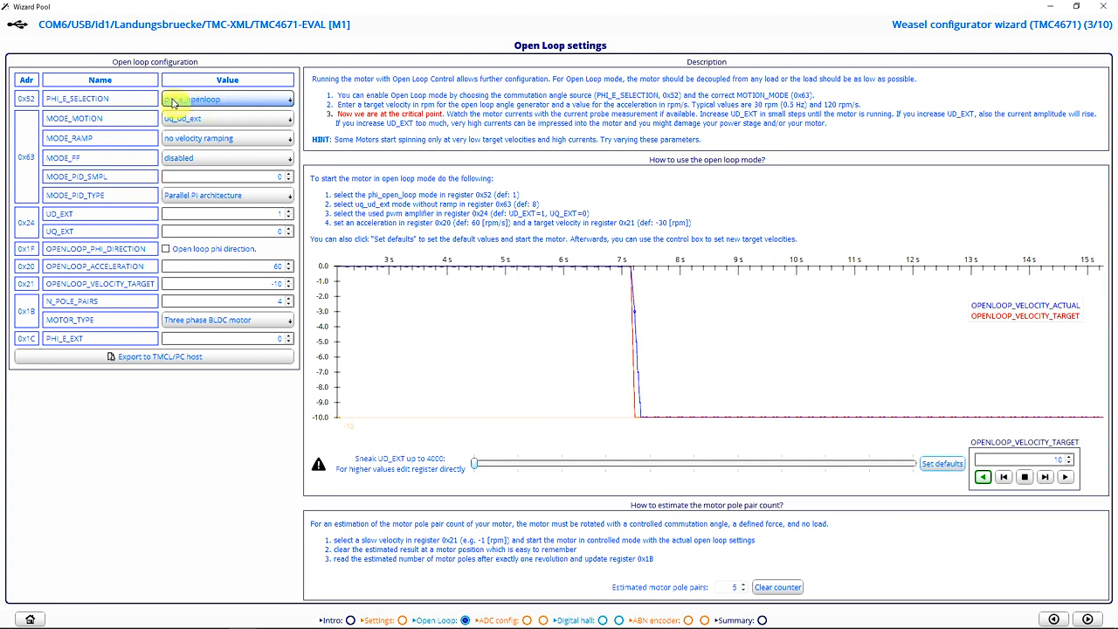
pyautogui.click(227, 98)
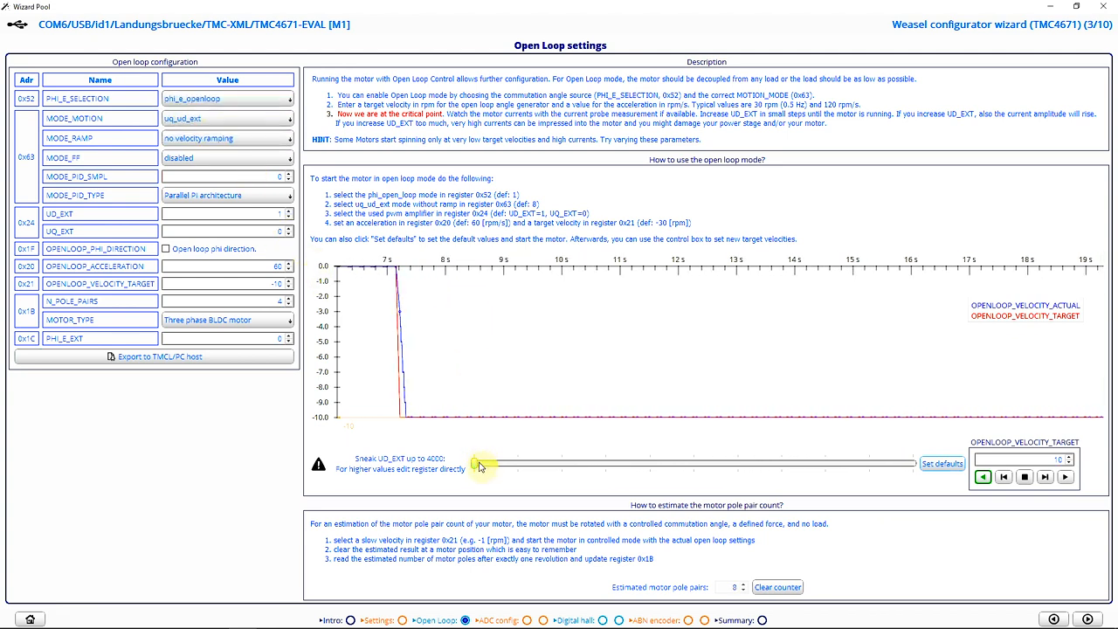
pyautogui.moveTo(476, 463); pyautogui.dragTo(486, 463)
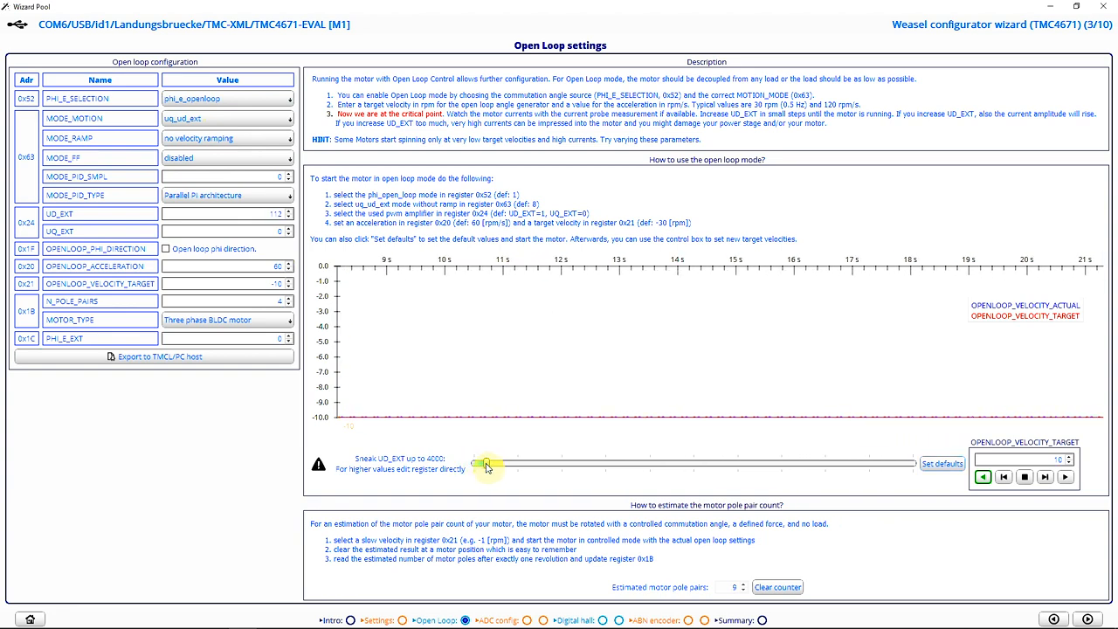
pyautogui.moveTo(484, 463); pyautogui.dragTo(738, 462)
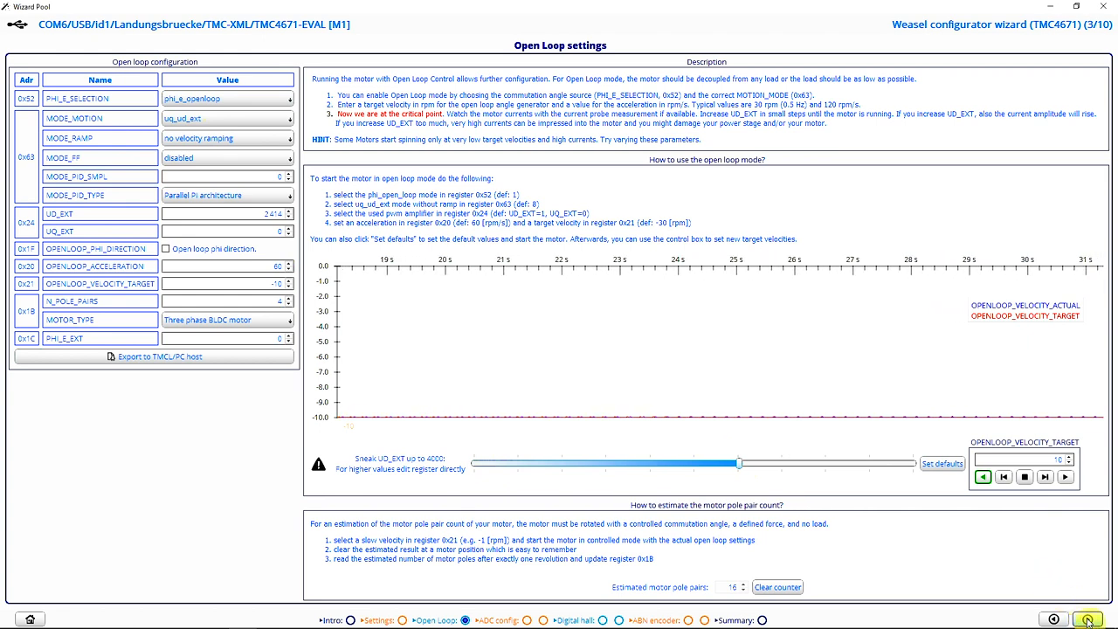
# - Advance to the ADC selection page showing the sigma-delta phase current signals
pyautogui.click(1075, 619)
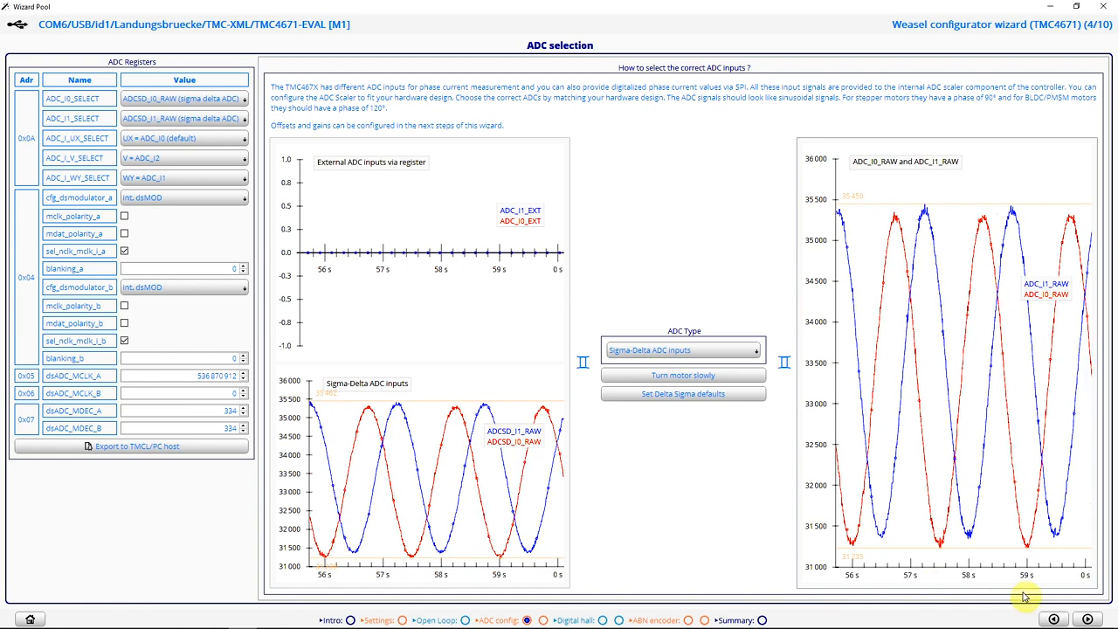
# - Apply the estimated offsets: ADC_I0_OFFSET 33295 and ADC_I1_OFFSET 33383
pyautogui.click(1075, 619)
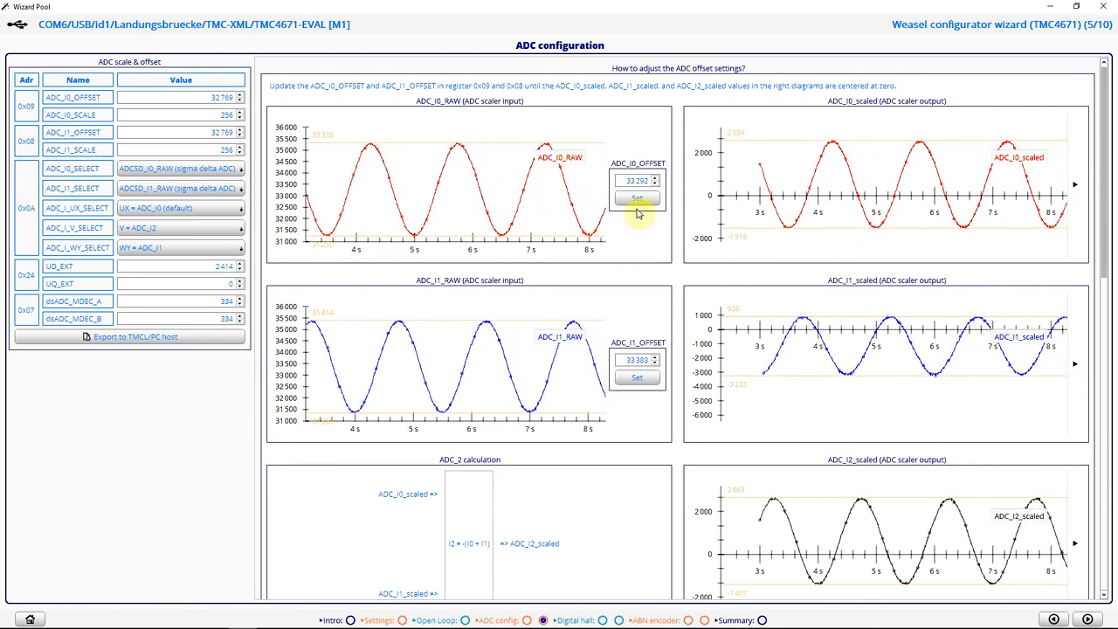
pyautogui.click(637, 200)
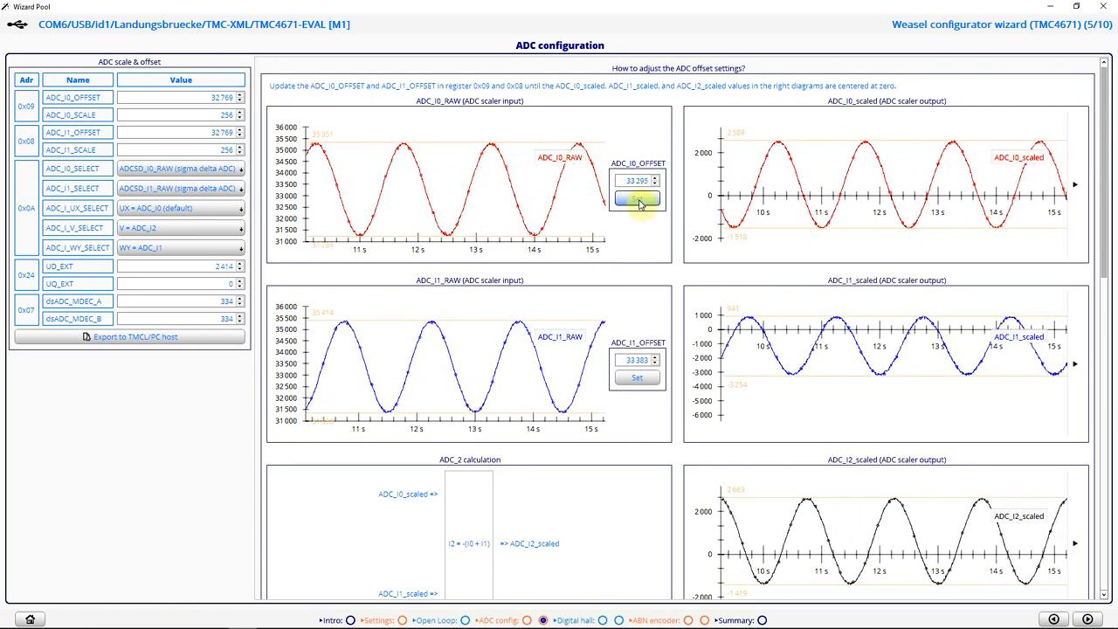
pyautogui.click(637, 199)
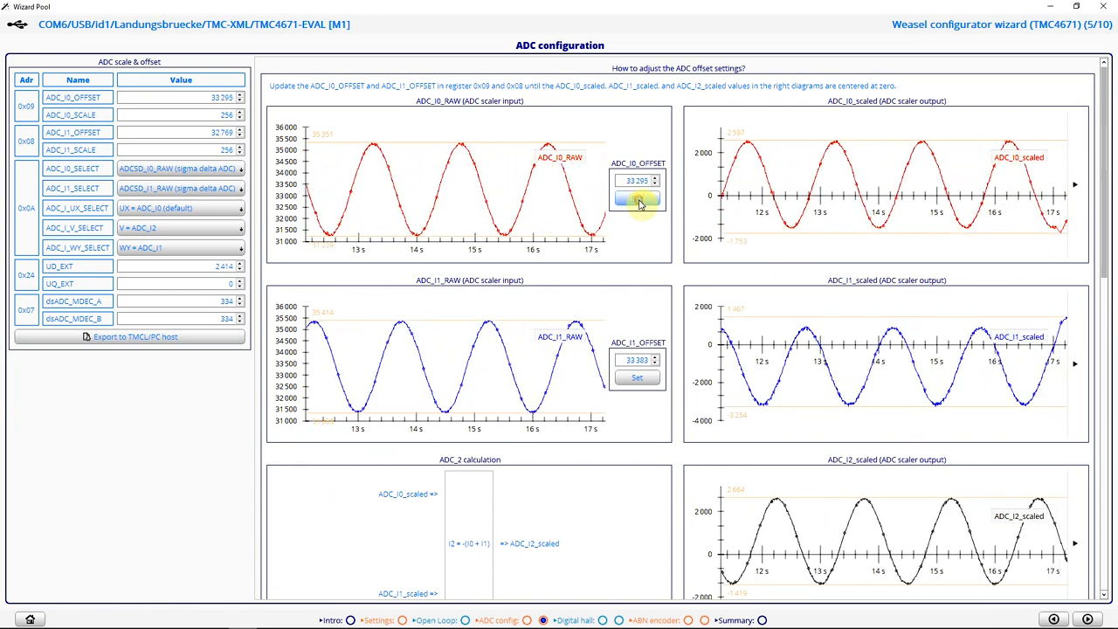
pyautogui.click(637, 197)
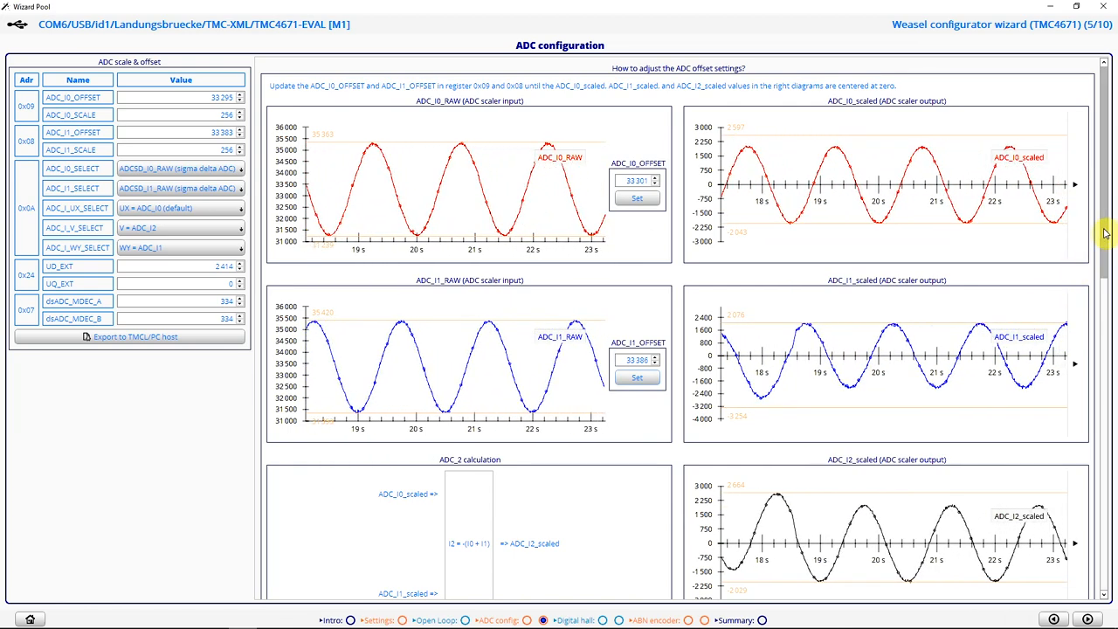
pyautogui.scroll(-3)
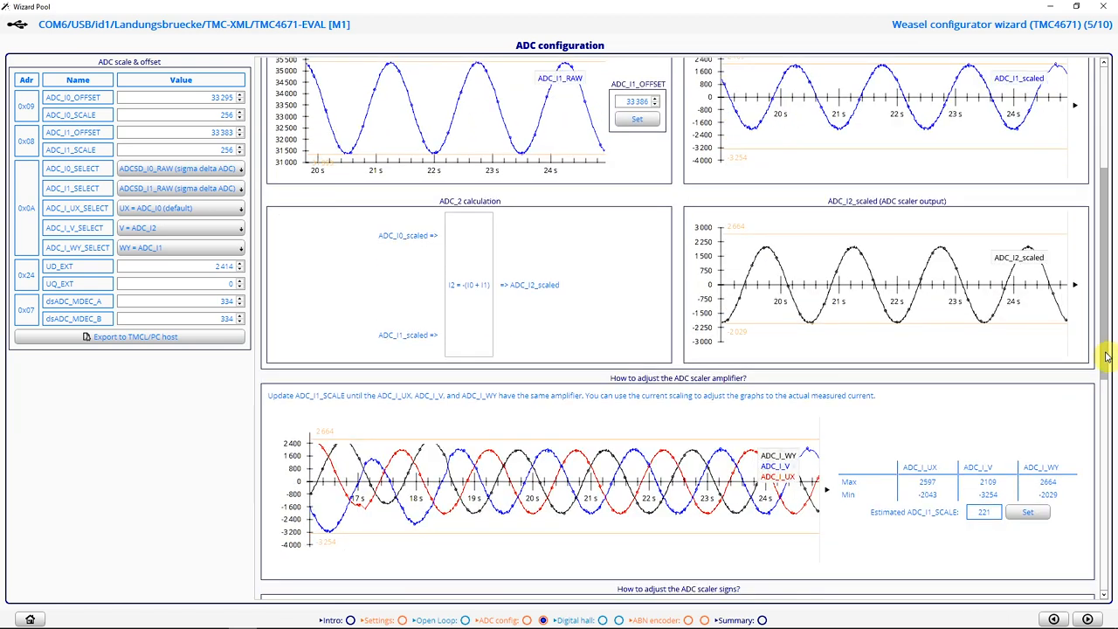
pyautogui.scroll(-3)
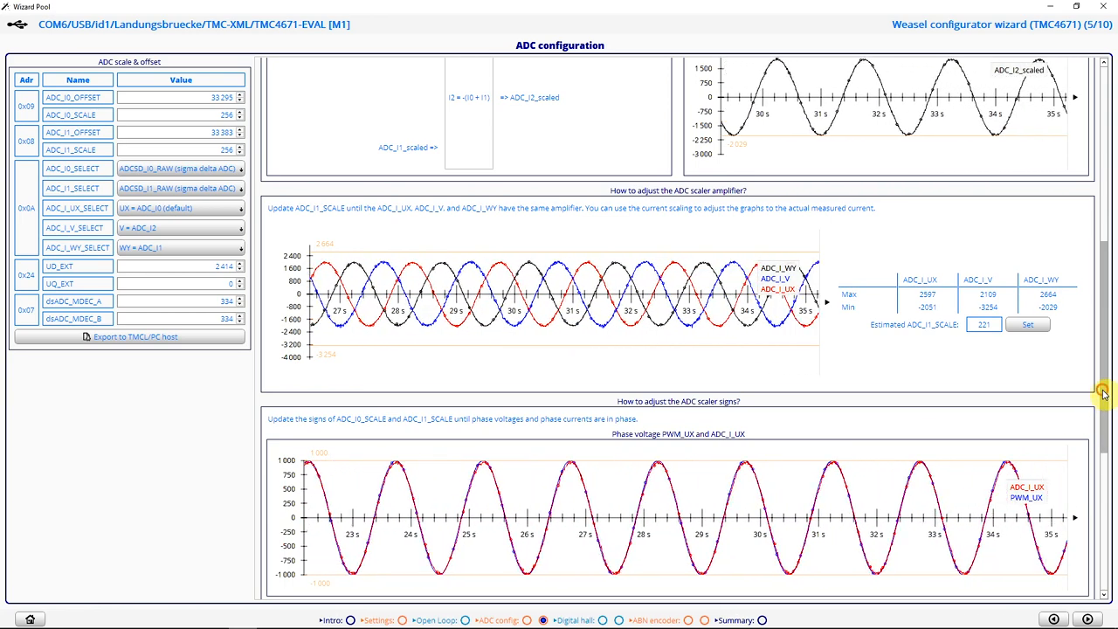
pyautogui.scroll(-3)
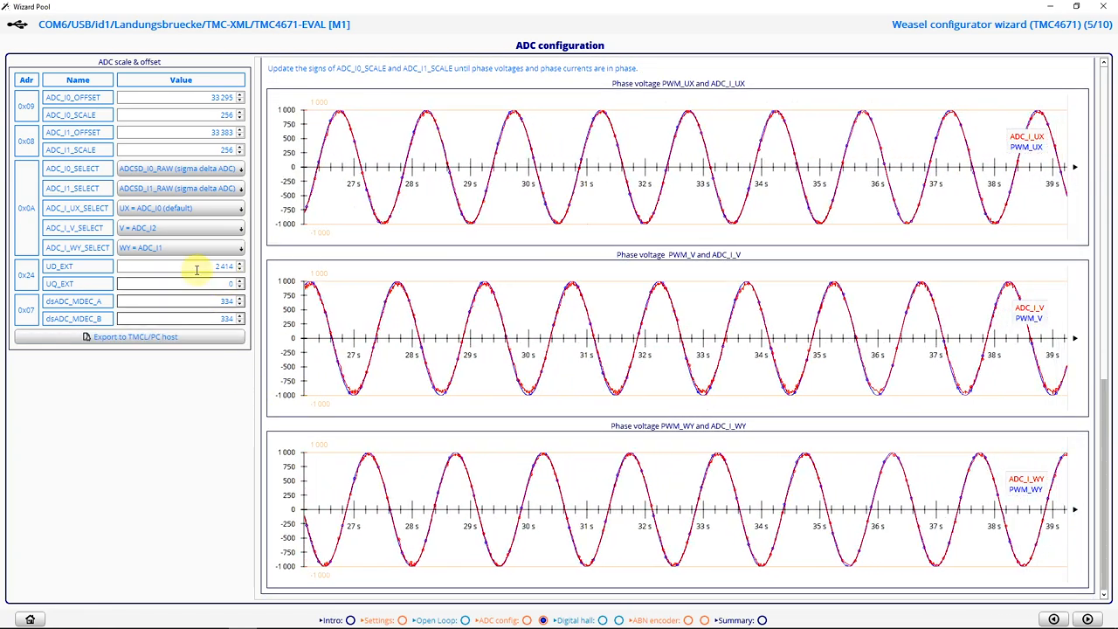
pyautogui.click(181, 228)
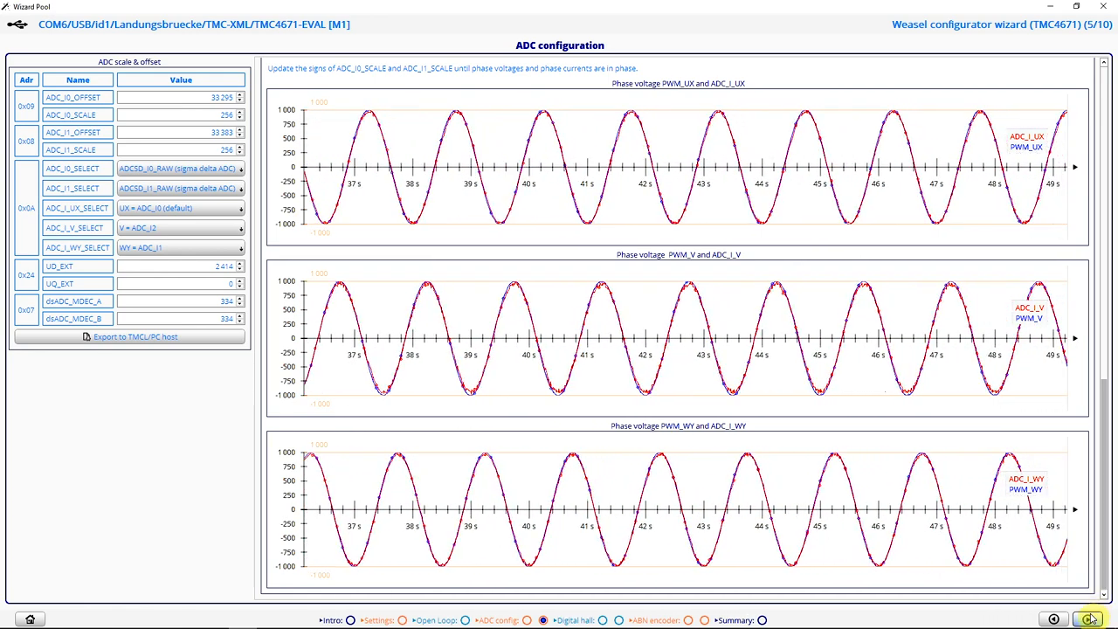
# - Compare HALL_PHI_E against OPENLOOP_PHI, then proceed to the hall test drive page
pyautogui.click(1089, 619)
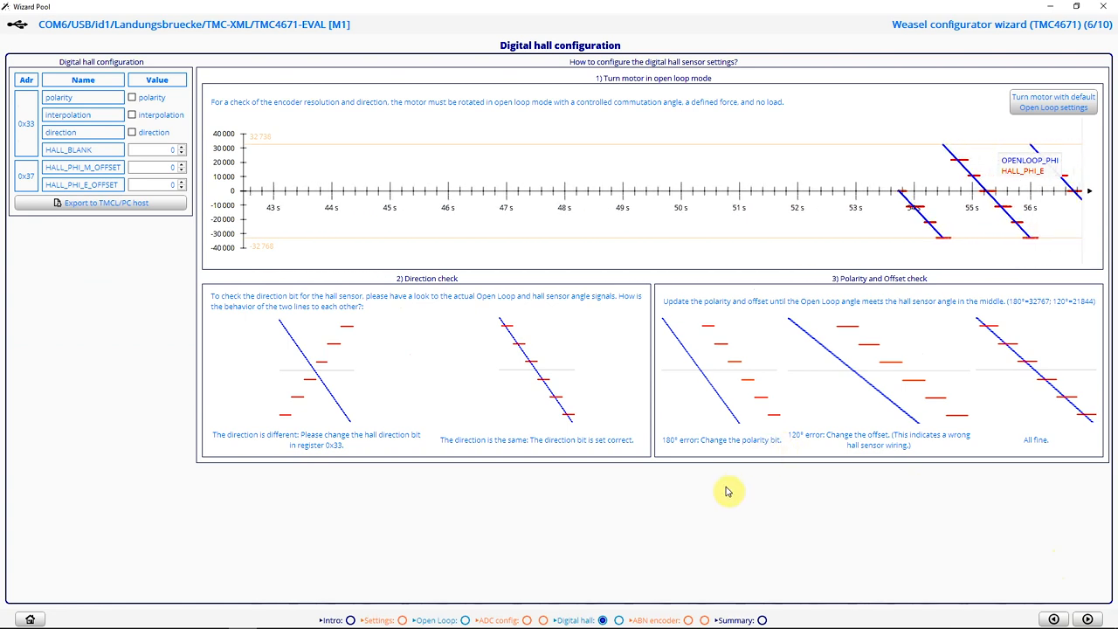
pyautogui.moveTo(684, 291)
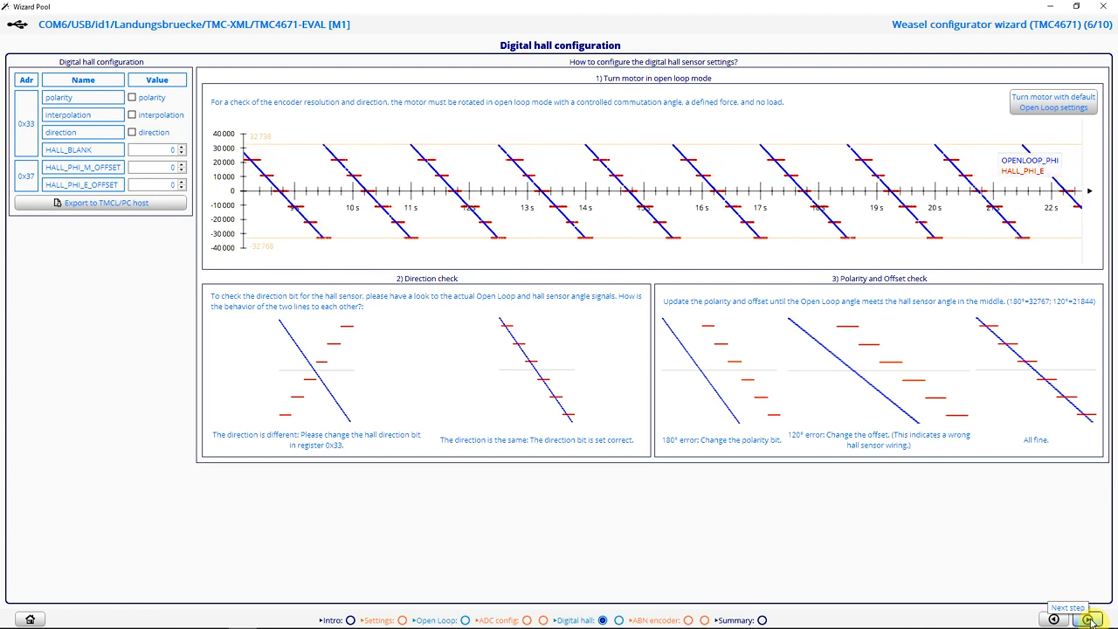
pyautogui.click(1089, 618)
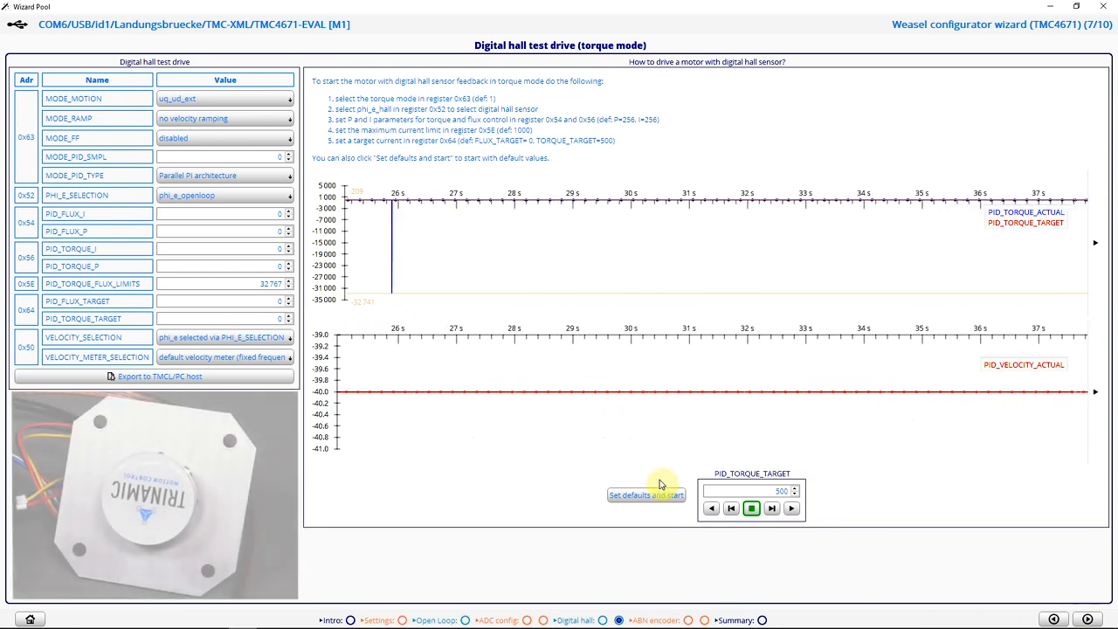
# - Load hall torque-mode defaults (PI gains 256, limit 1000), run the motor, then stop it
pyautogui.click(645, 495)
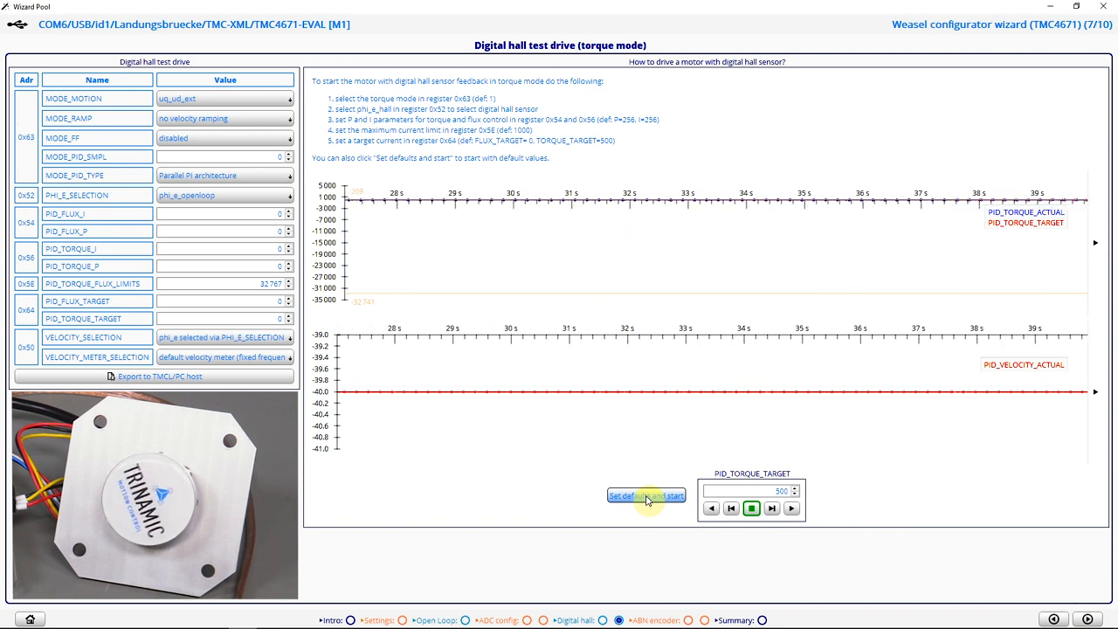
pyautogui.click(645, 495)
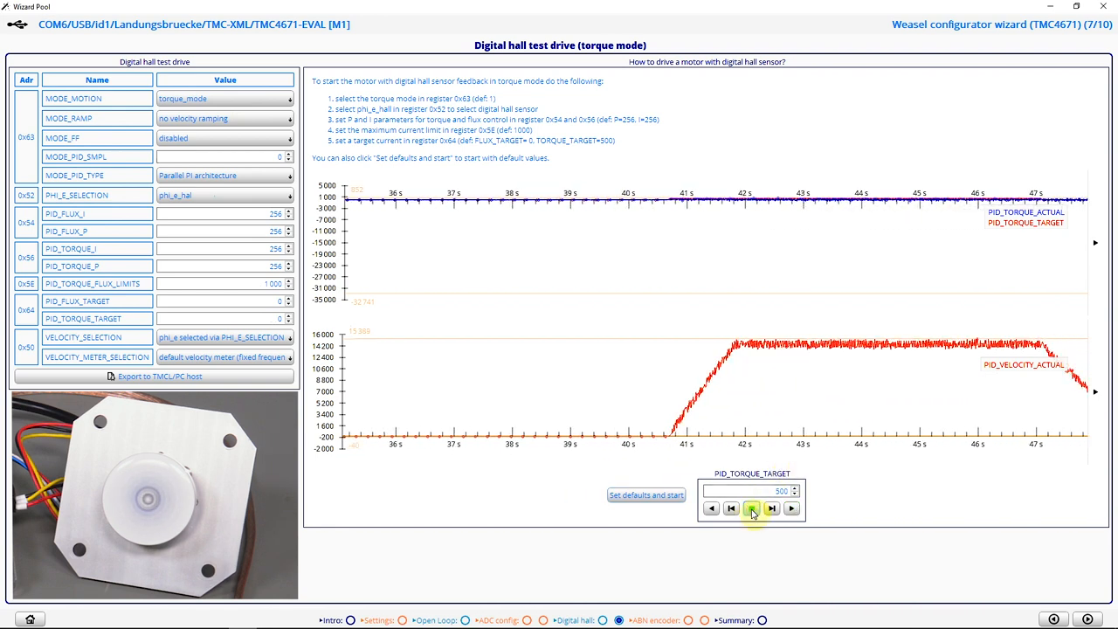
pyautogui.click(751, 507)
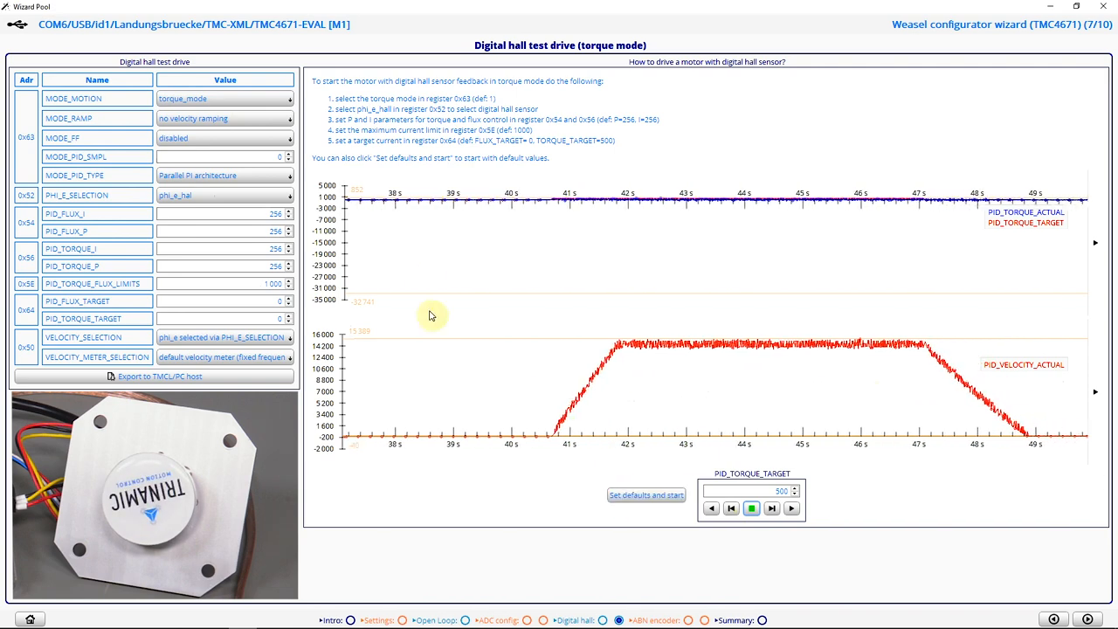
pyautogui.click(218, 195)
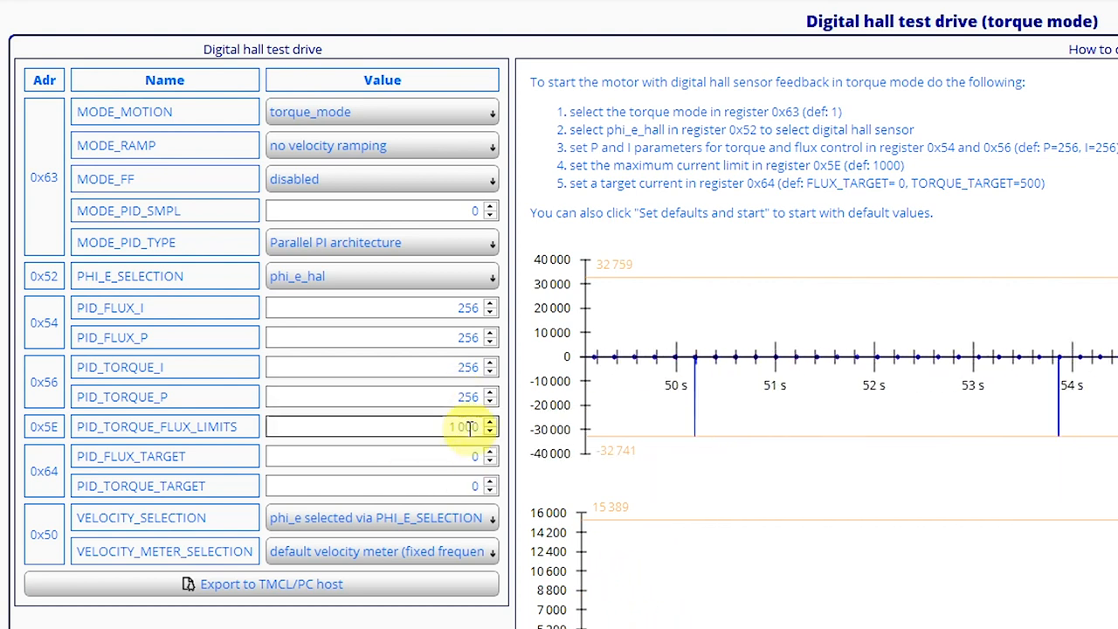
pyautogui.moveTo(463, 427)
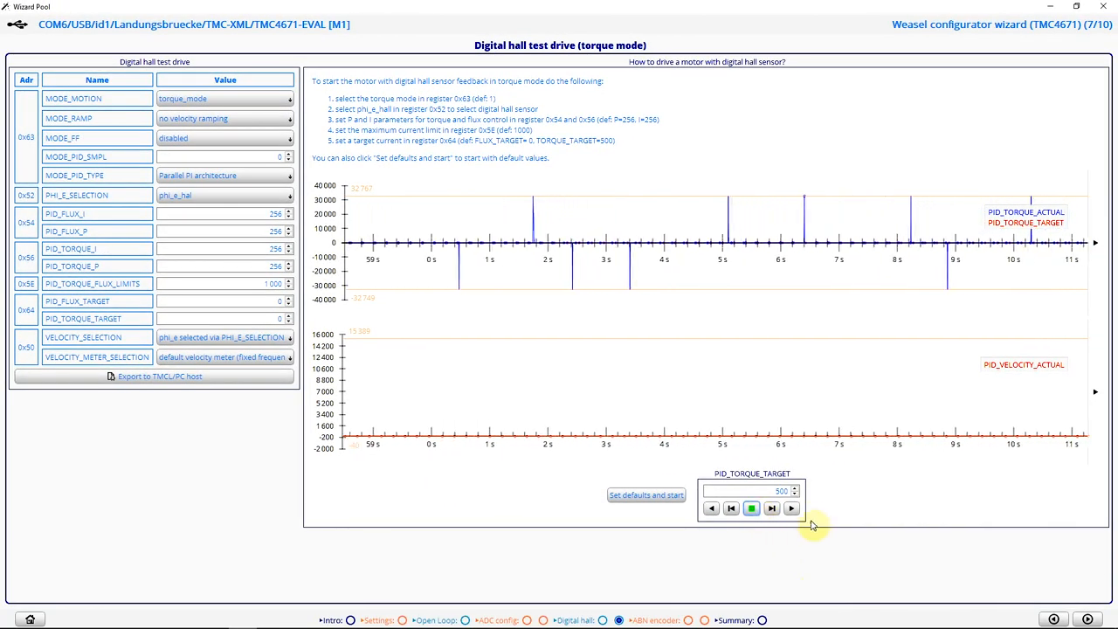
# - Restart the torque run at target 500 and set VELOCITY_SELECTION to phi_m_hal
pyautogui.click(791, 507)
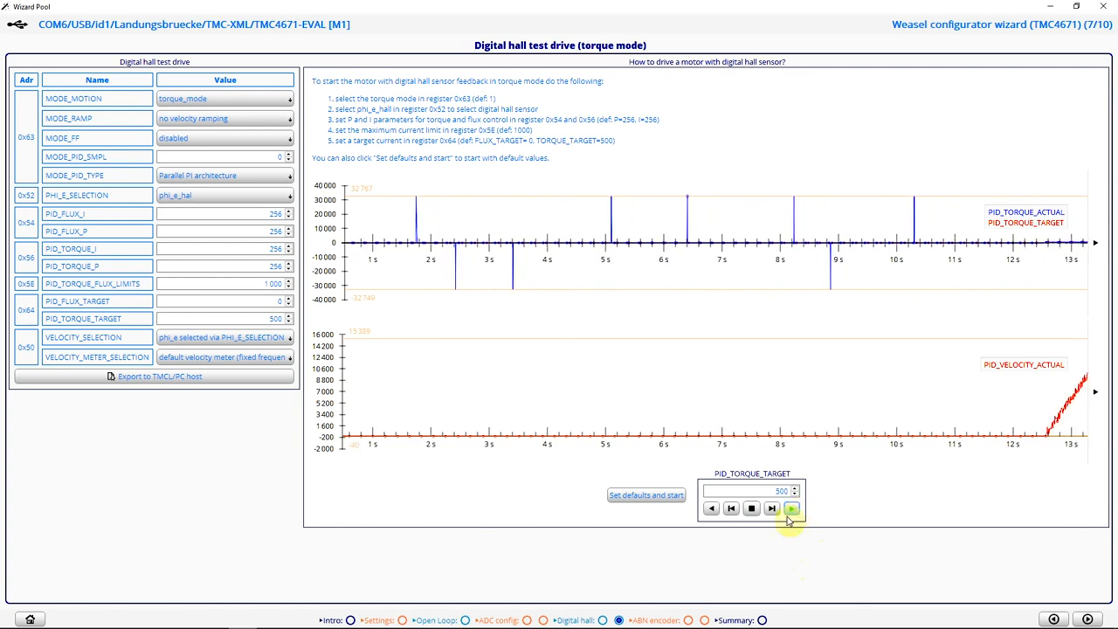
pyautogui.click(751, 508)
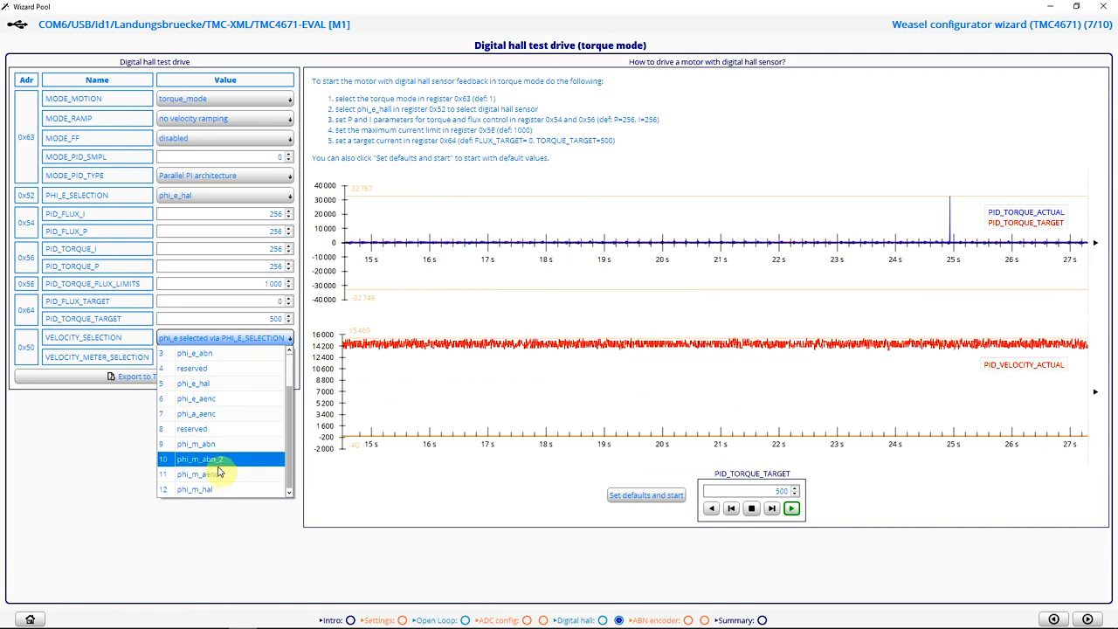
pyautogui.click(193, 488)
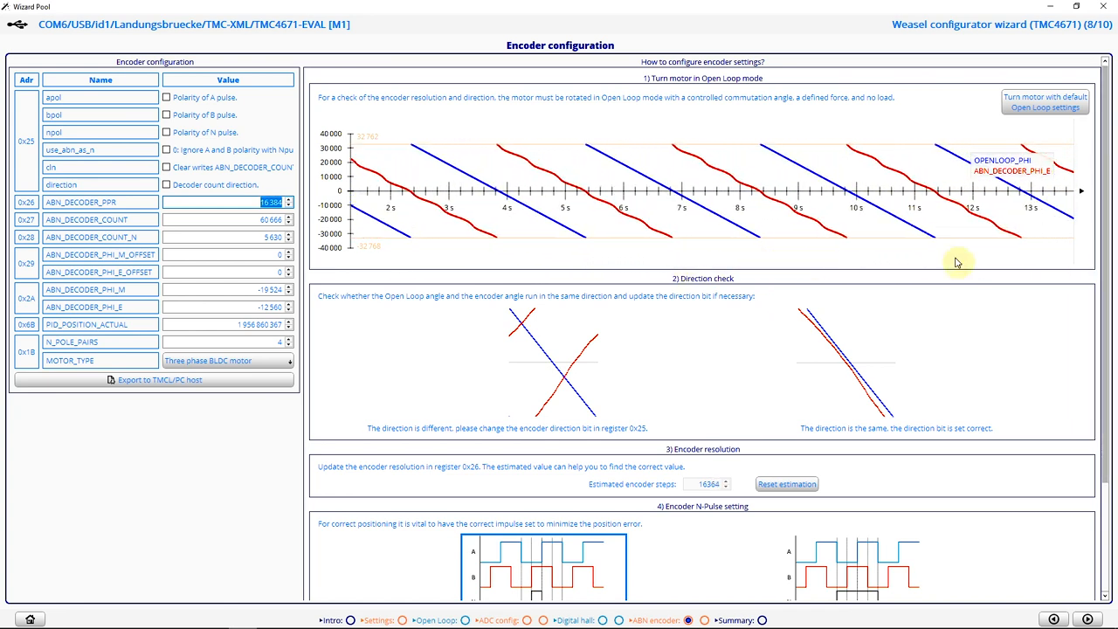
# - Scroll through the encoder direction and resolution checks for ABN_DECODER_PPR 16384
pyautogui.scroll(-3)
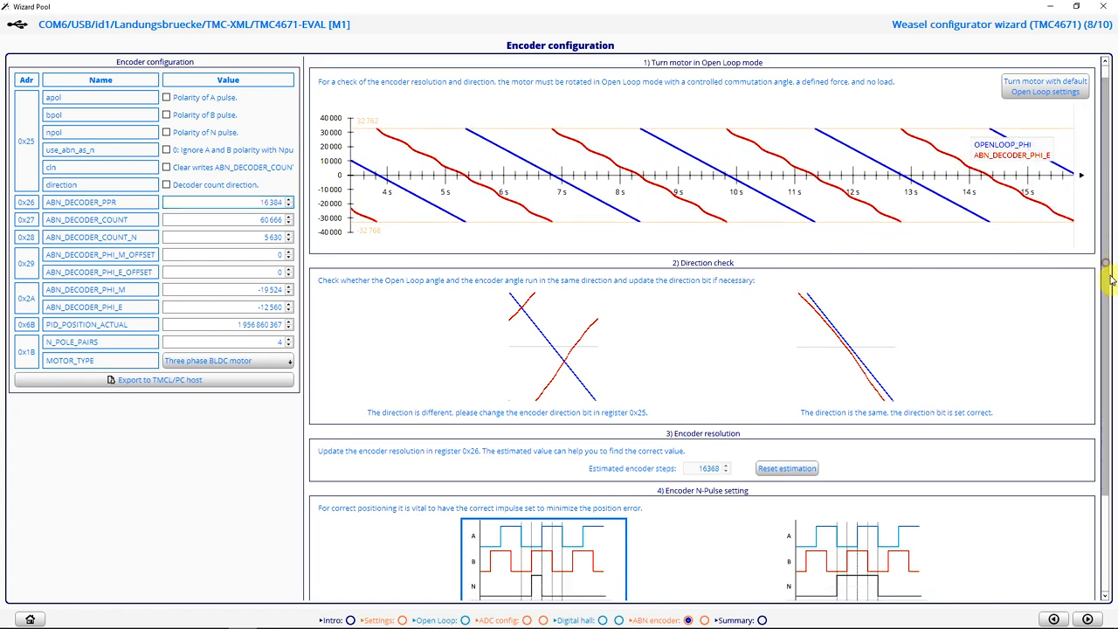
pyautogui.scroll(-3)
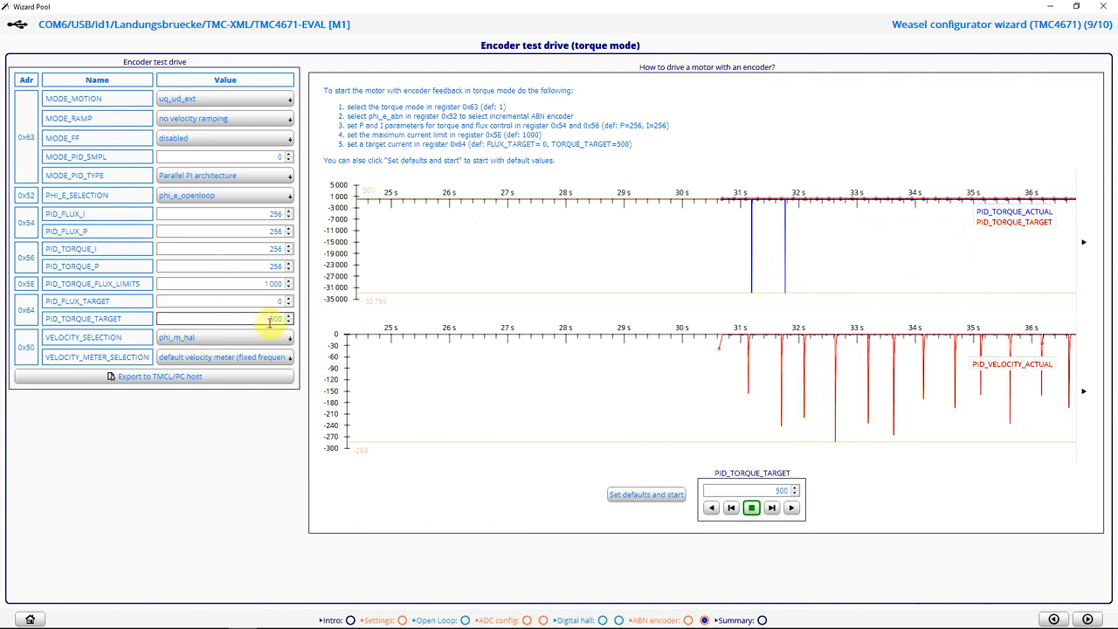
# - Load encoder test-drive defaults, spin the motor at torque 500, reverse it, then stop
pyautogui.click(646, 495)
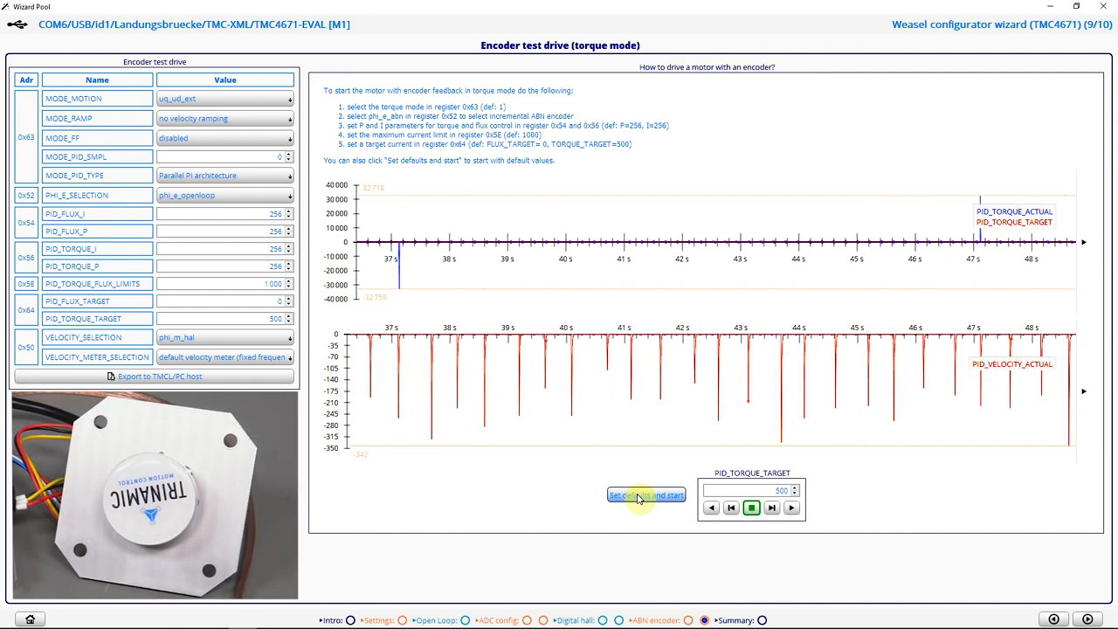
pyautogui.click(645, 495)
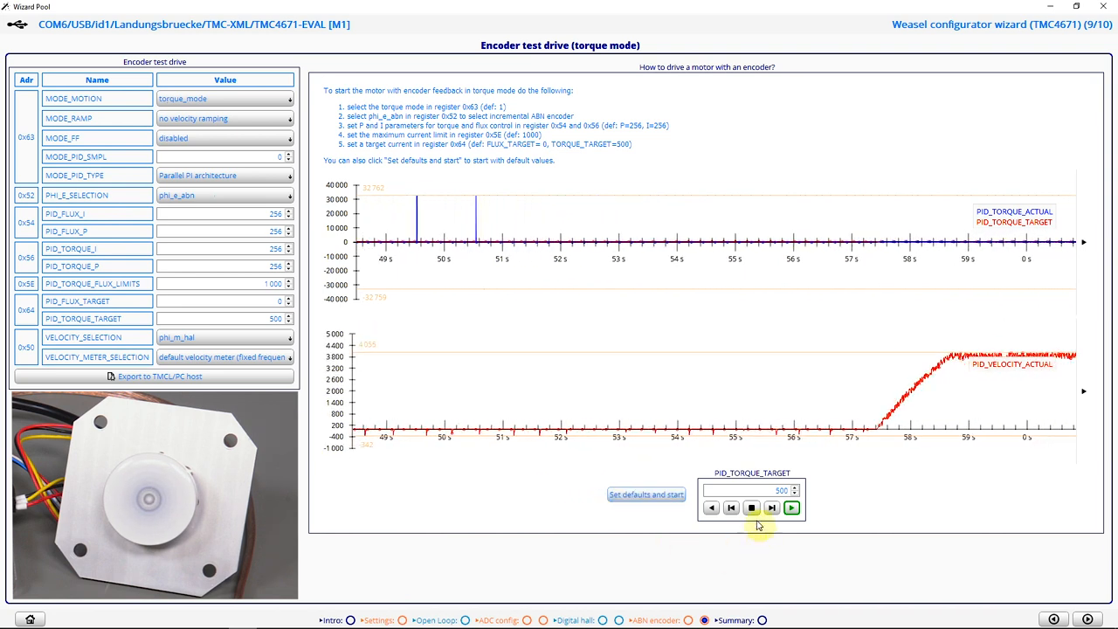
pyautogui.click(752, 507)
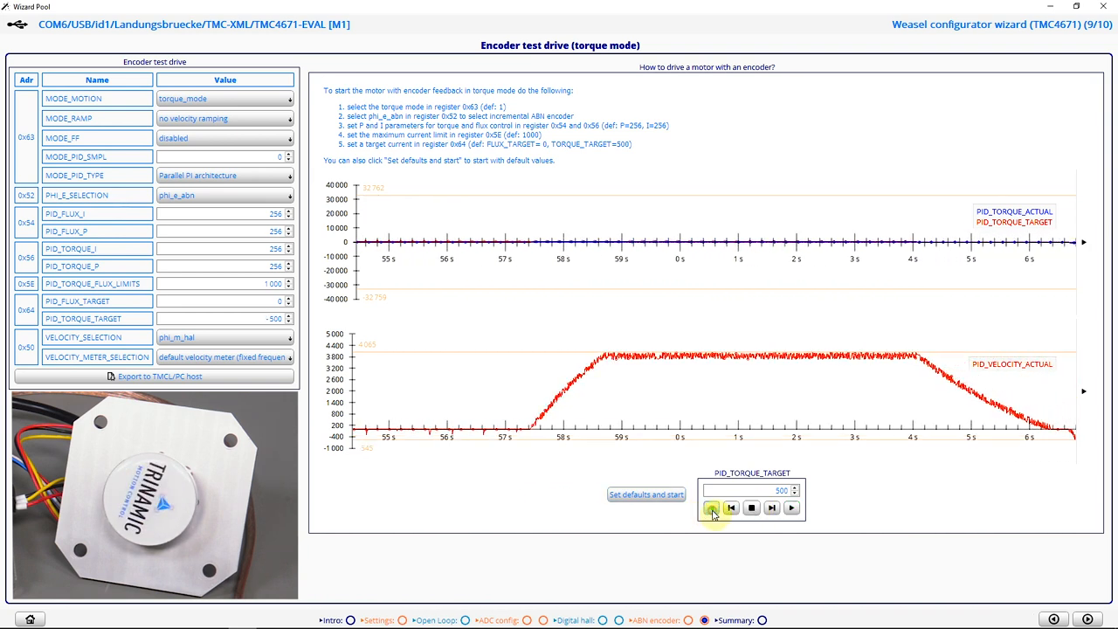
pyautogui.click(750, 508)
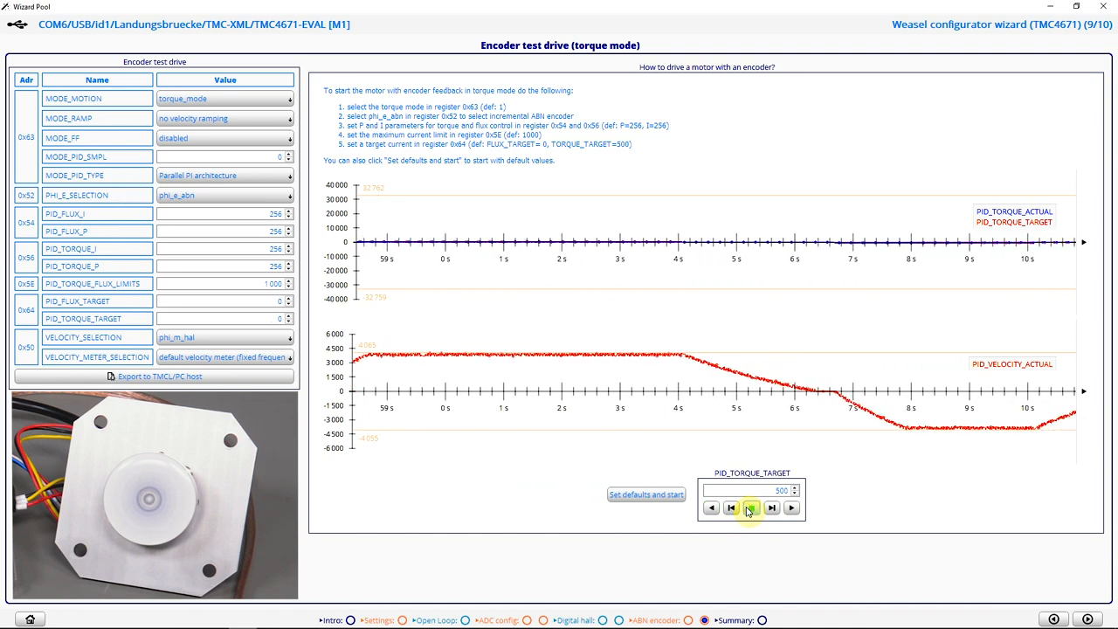
pyautogui.click(751, 508)
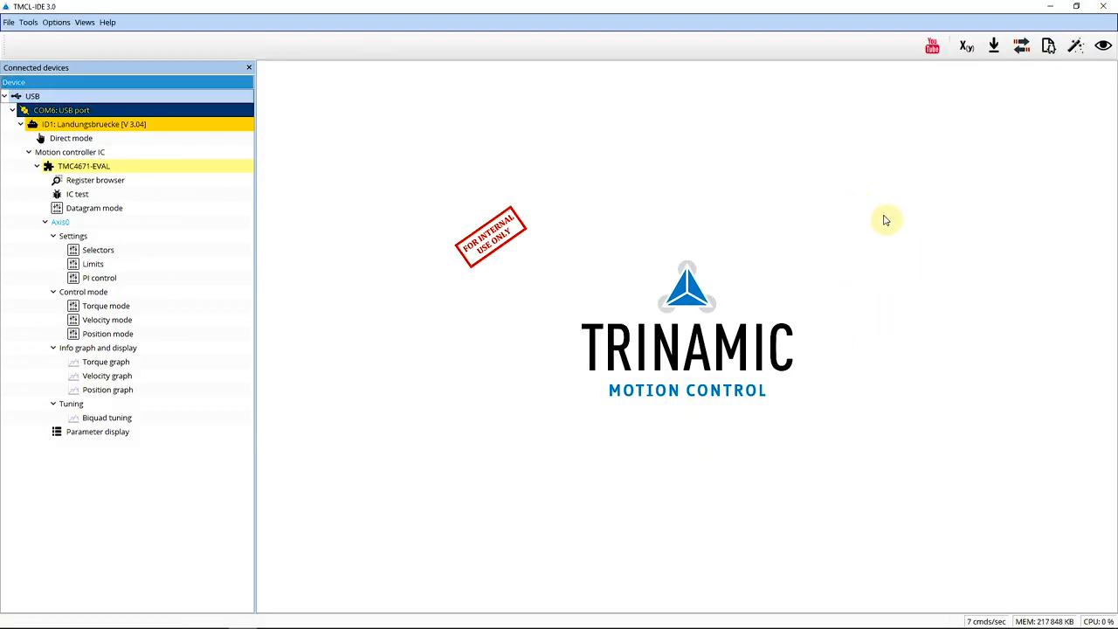
# - Load TMC4671_Template.tpc into the TMCL/PC host editor and place the cursor below the include line
pyautogui.click(1048, 46)
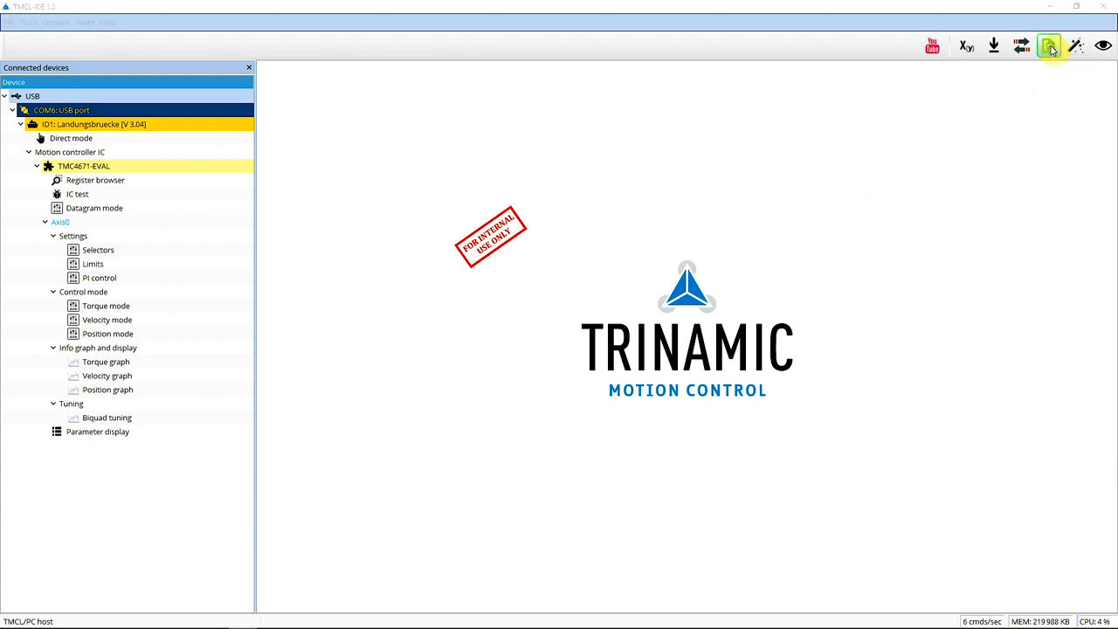
pyautogui.click(1049, 45)
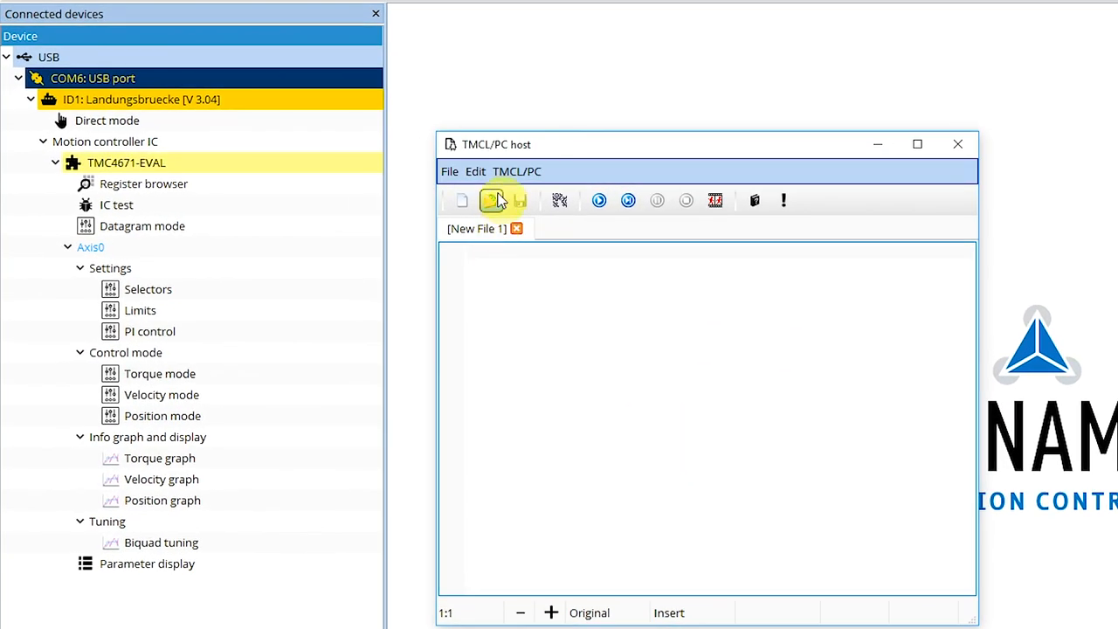
pyautogui.click(493, 200)
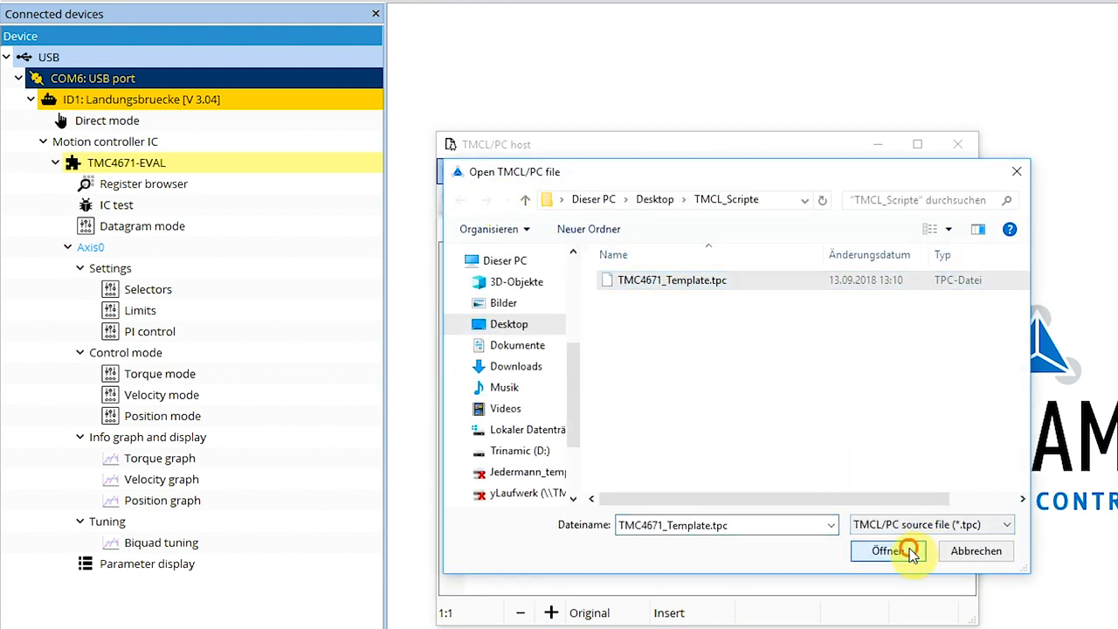
pyautogui.click(884, 551)
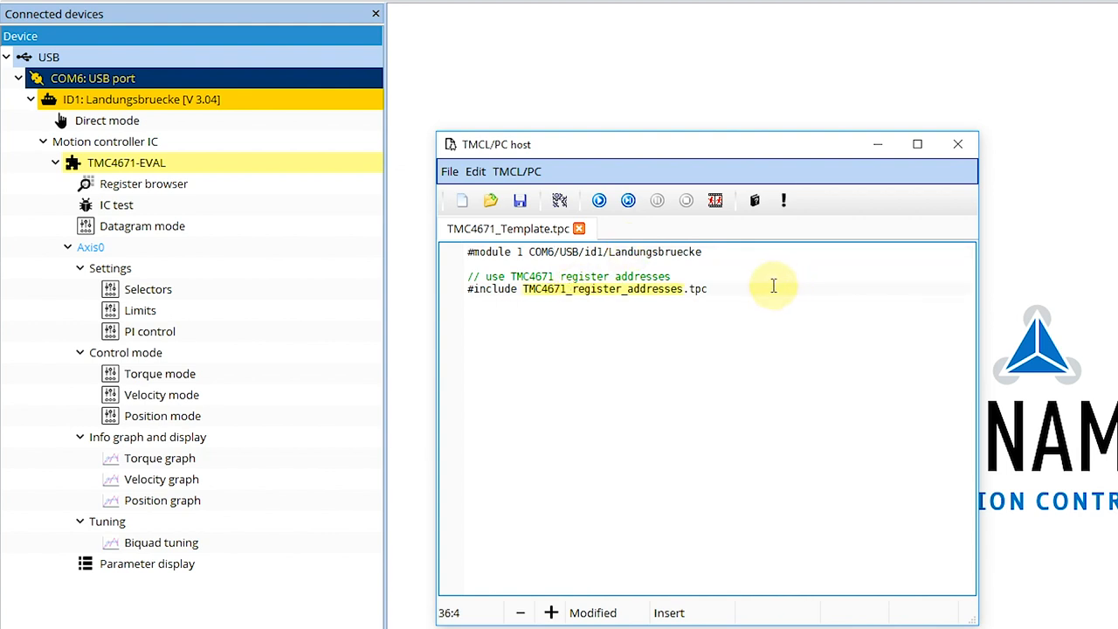
pyautogui.click(579, 325)
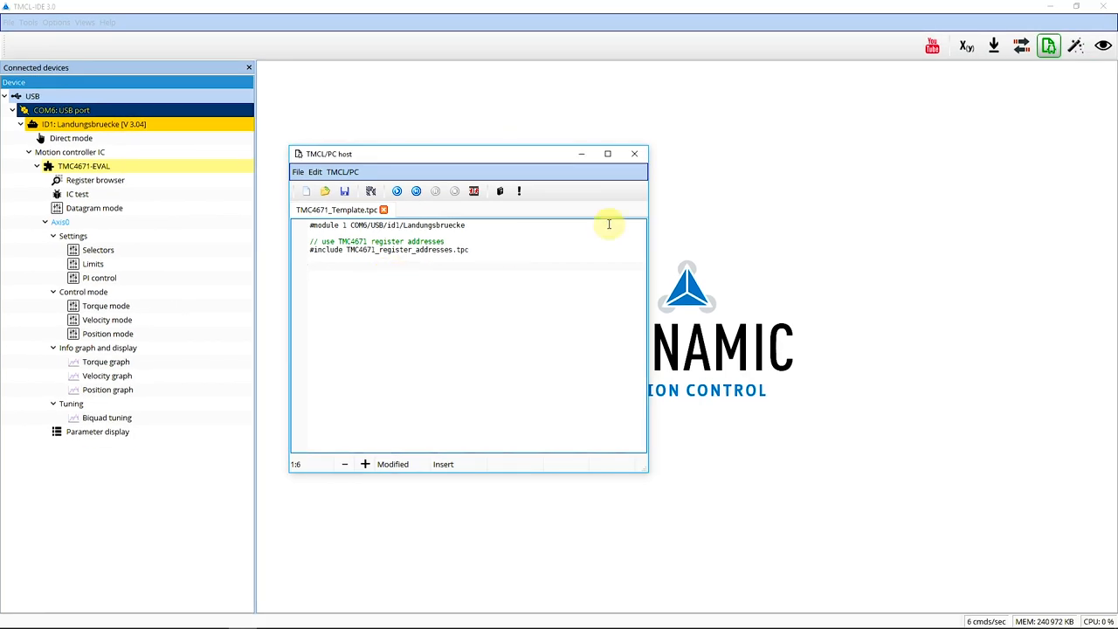
pyautogui.moveTo(1075, 45)
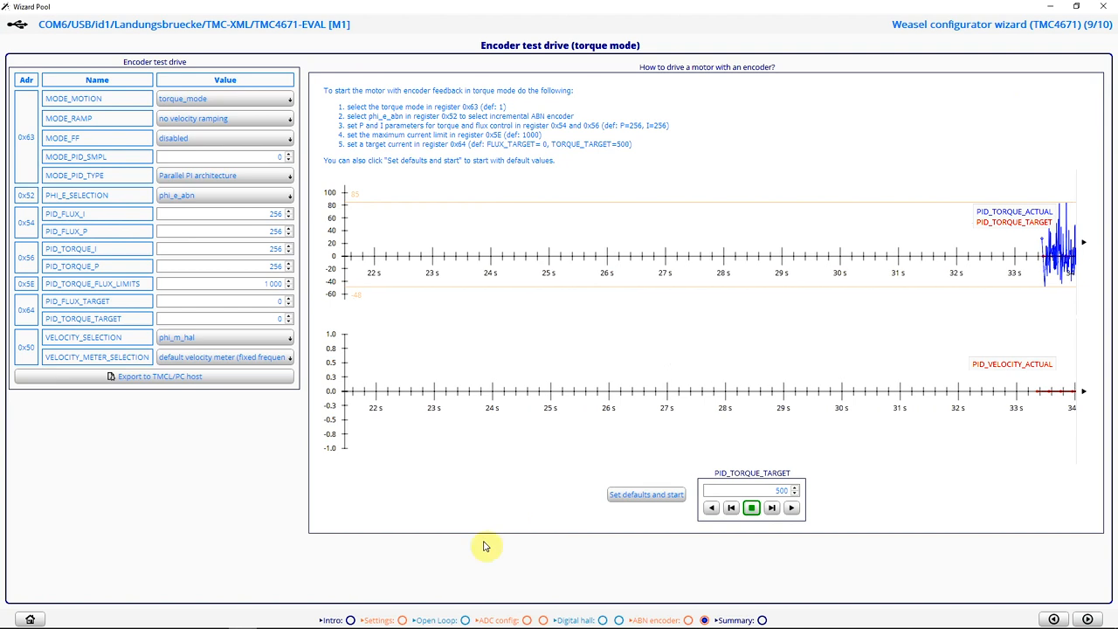
# - Export the general settings' BLDC motor type and PWM register writes into the template script
pyautogui.click(378, 620)
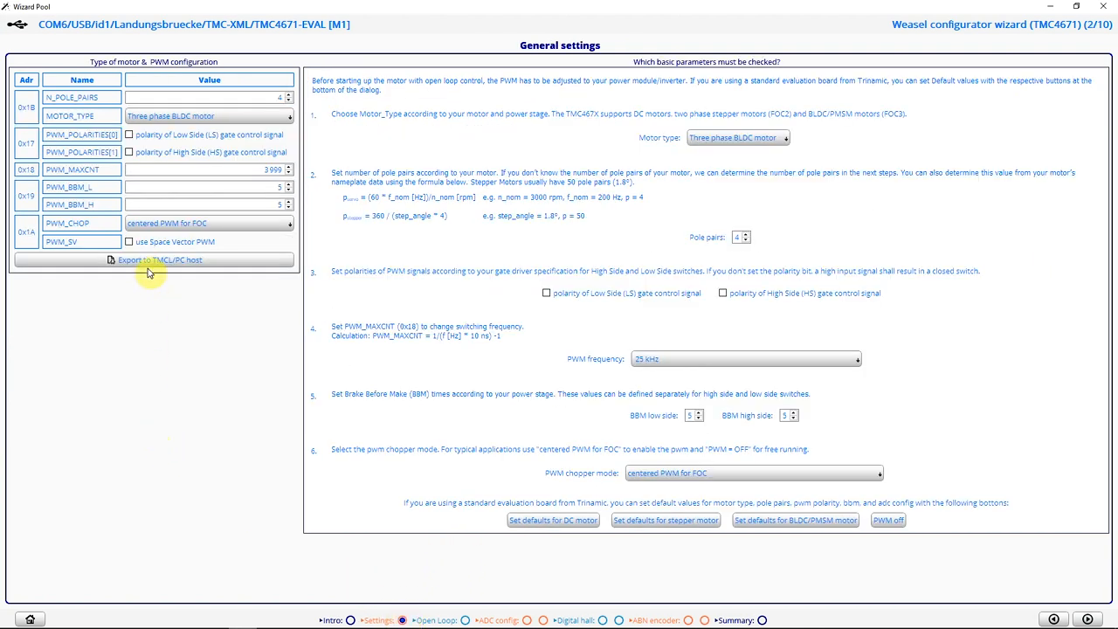
pyautogui.click(159, 259)
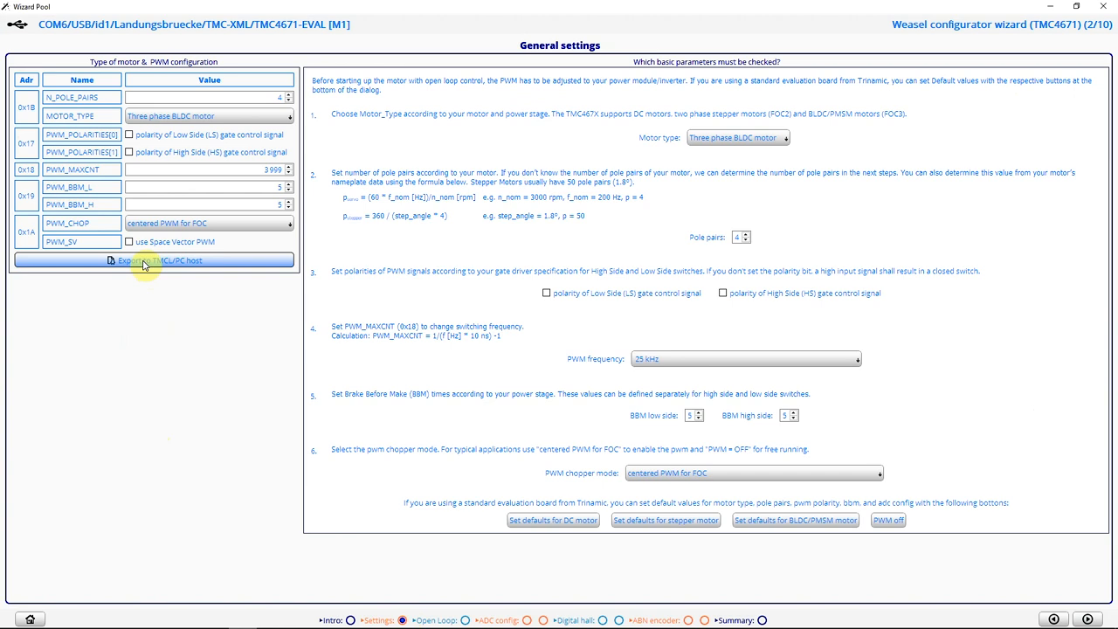
pyautogui.moveTo(239, 324)
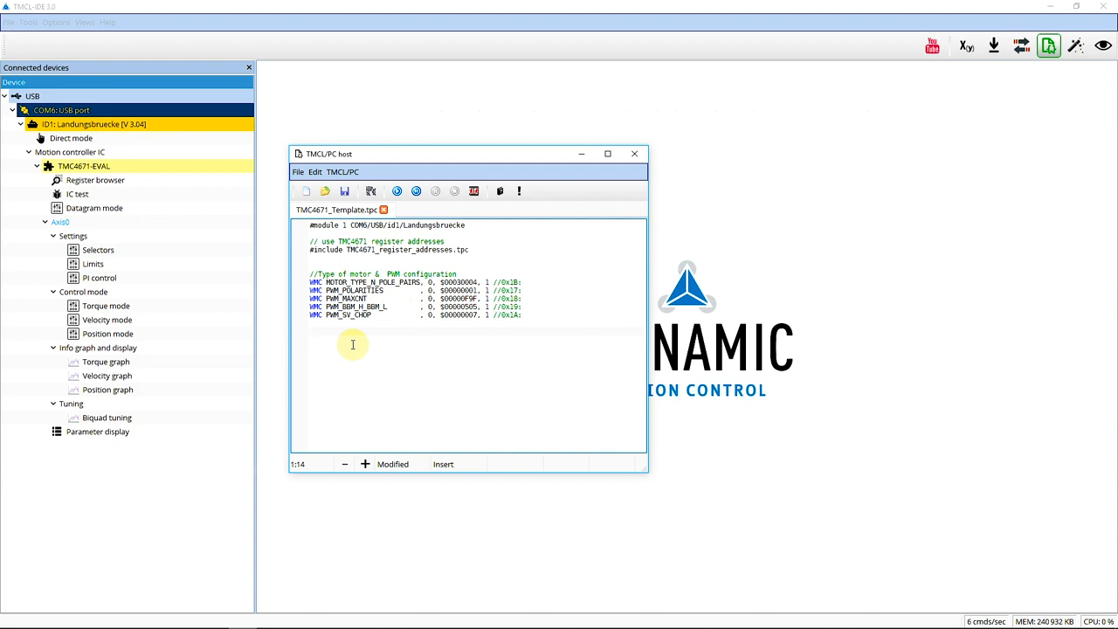
pyautogui.moveTo(370, 349)
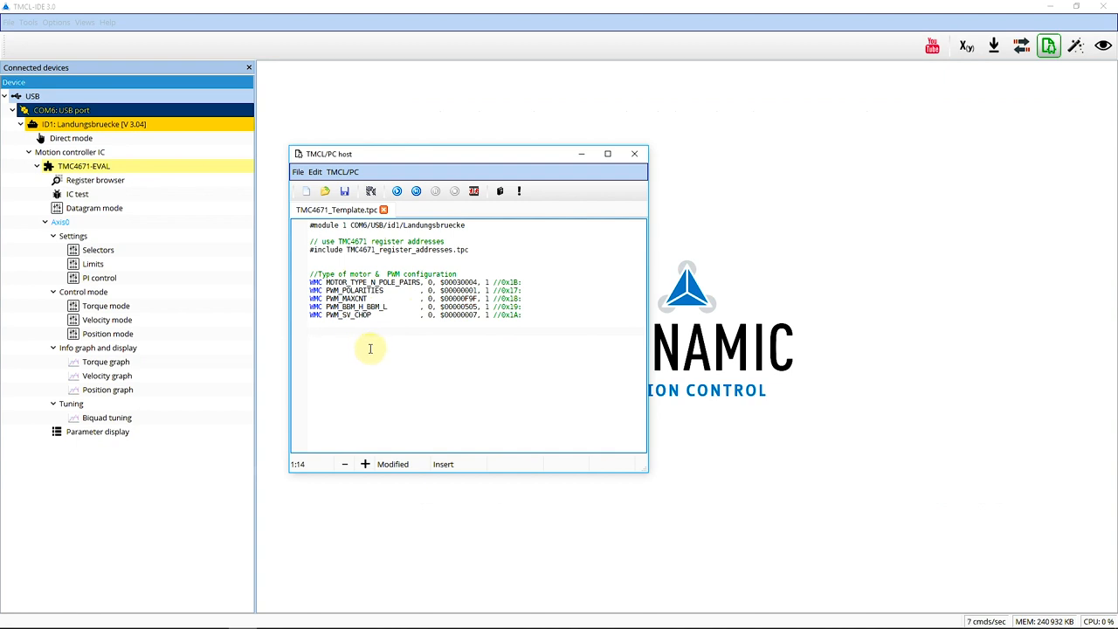
pyautogui.moveTo(832, 341)
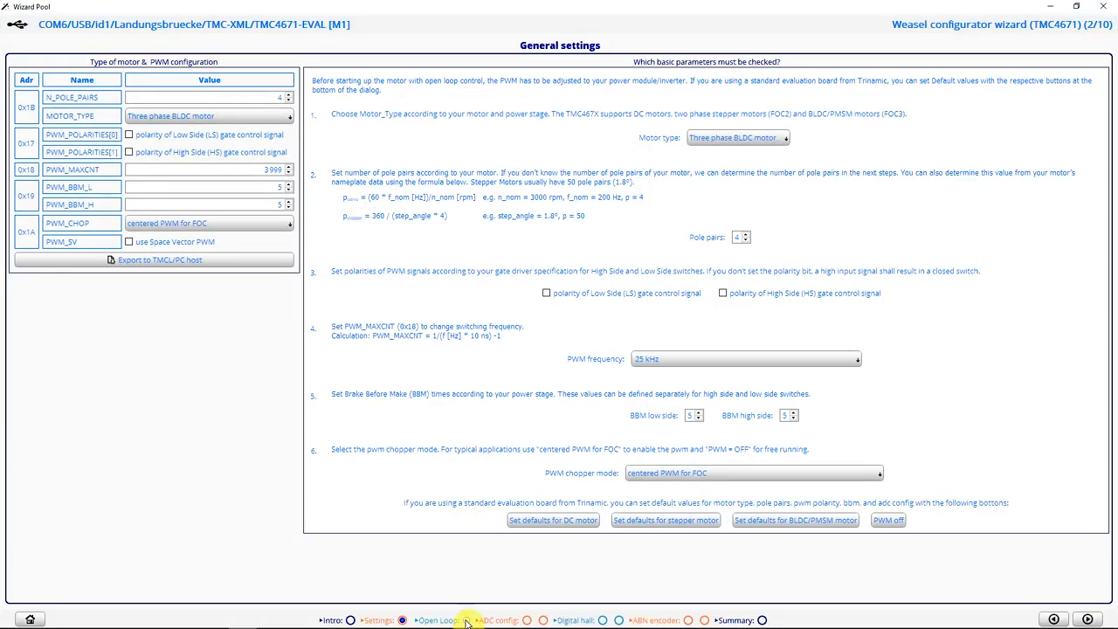
# - On the wizard's Open Loop page, raise UD_EXT to about 2176
pyautogui.click(437, 620)
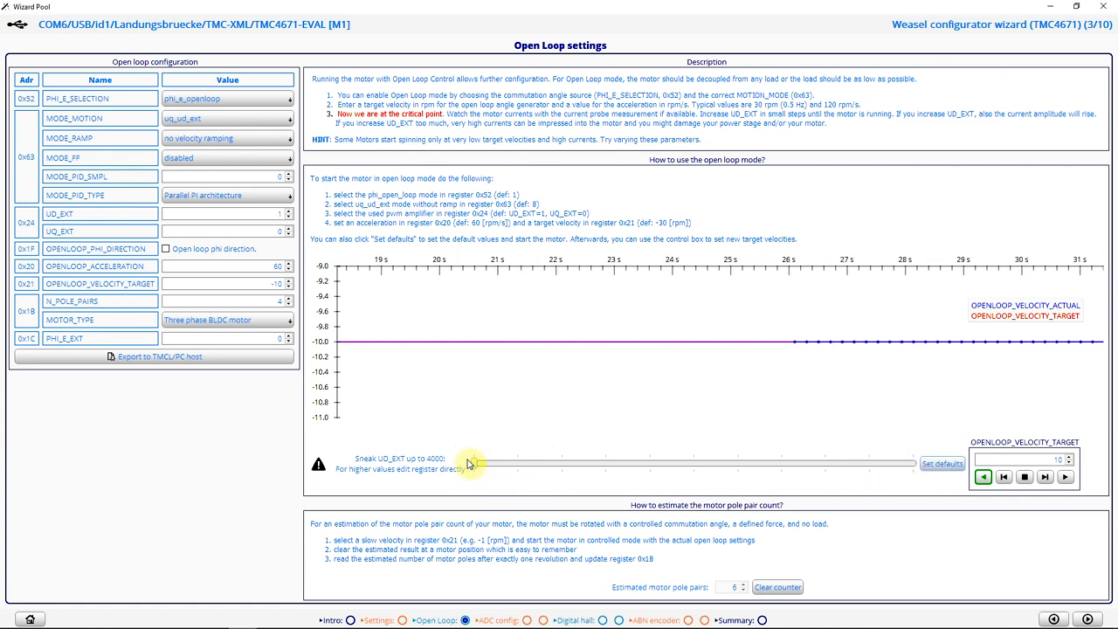
pyautogui.moveTo(469, 463); pyautogui.dragTo(713, 463)
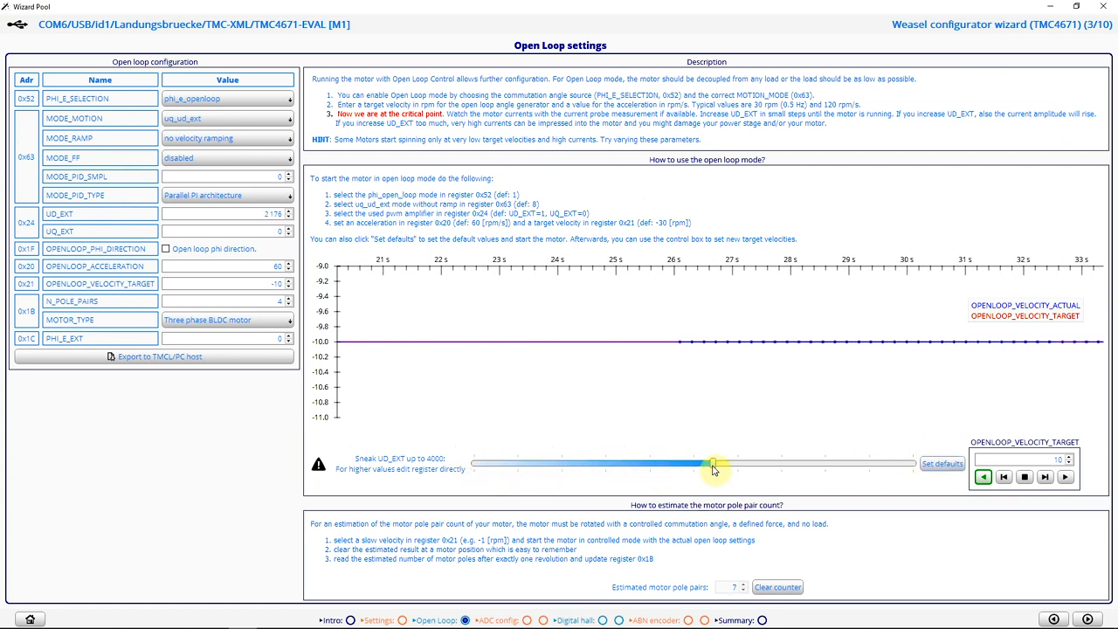
pyautogui.moveTo(712, 462); pyautogui.dragTo(732, 463)
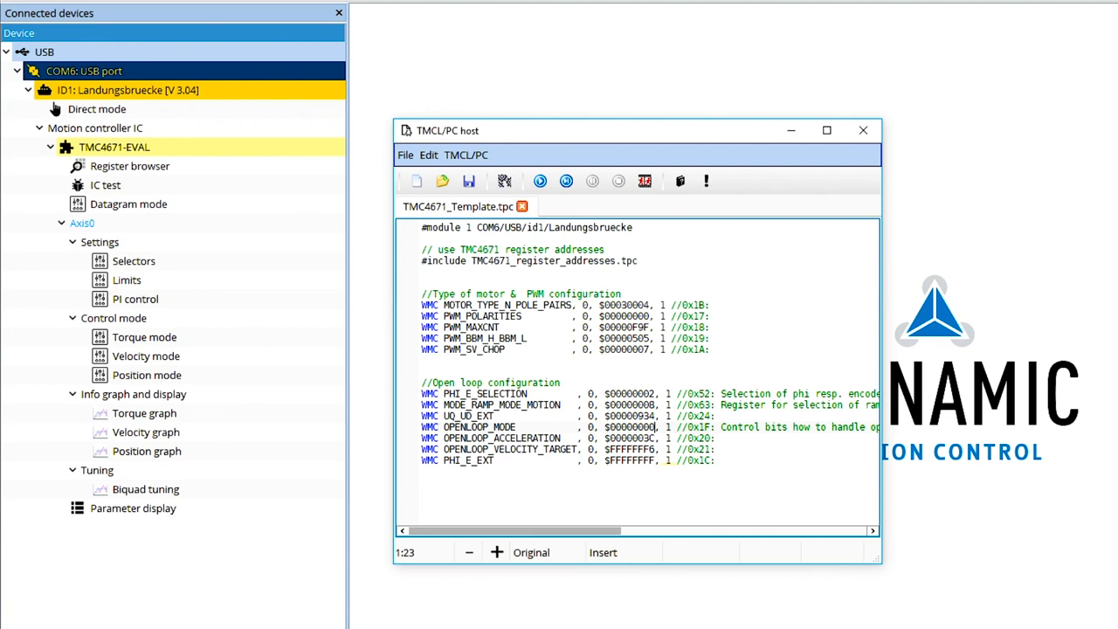
# - Run TMC4671_Template.tpc, assembling it first (24 lines, 13 instructions), through to program end
pyautogui.click(540, 180)
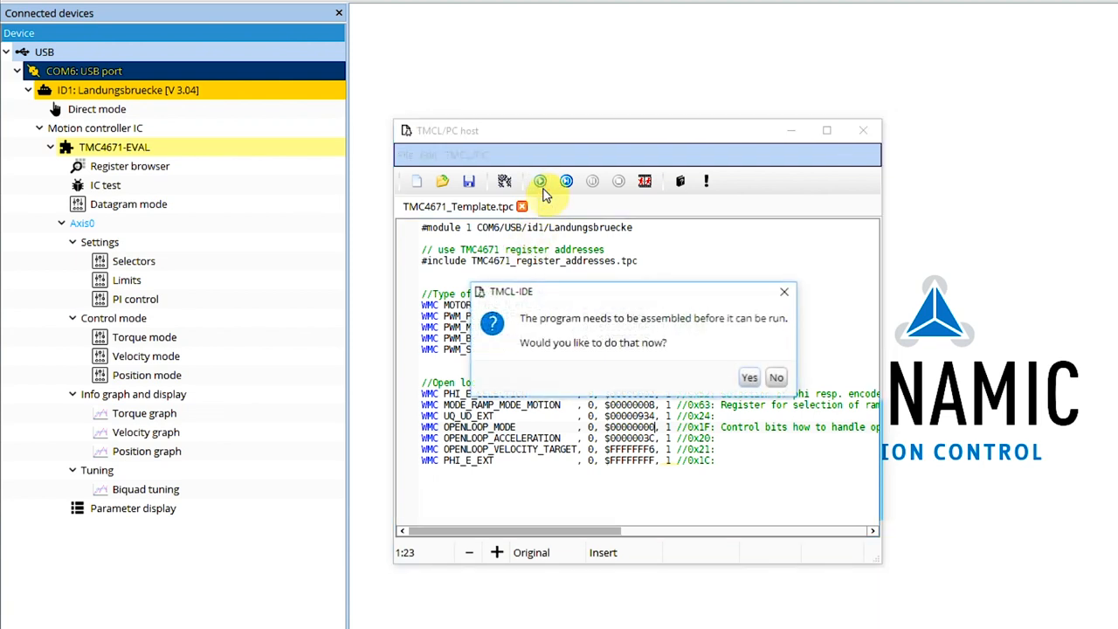
pyautogui.click(748, 377)
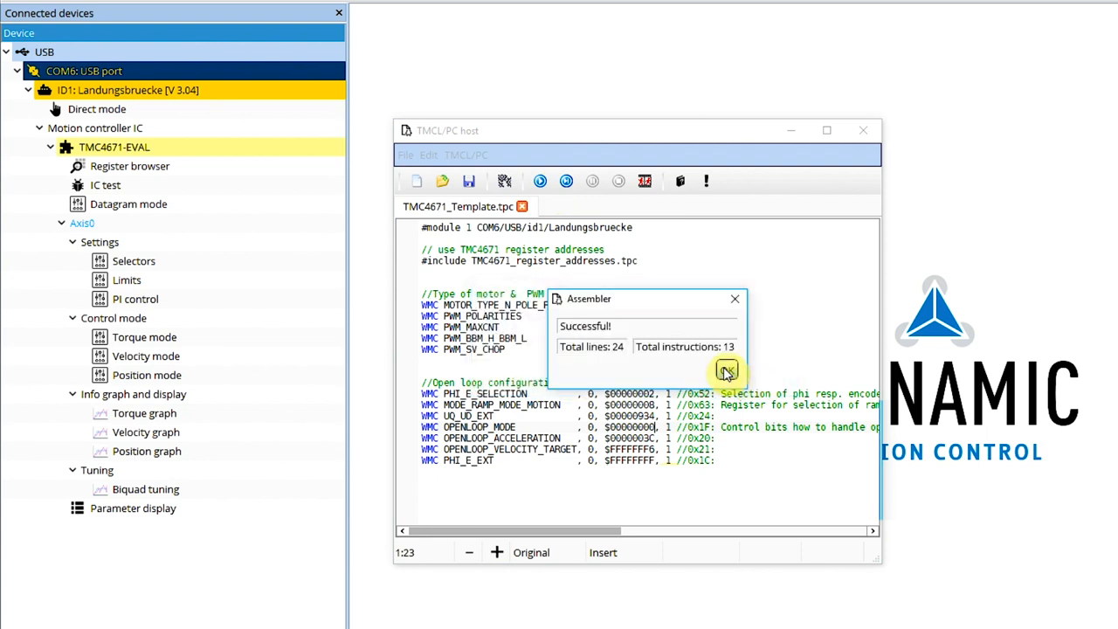
pyautogui.click(725, 368)
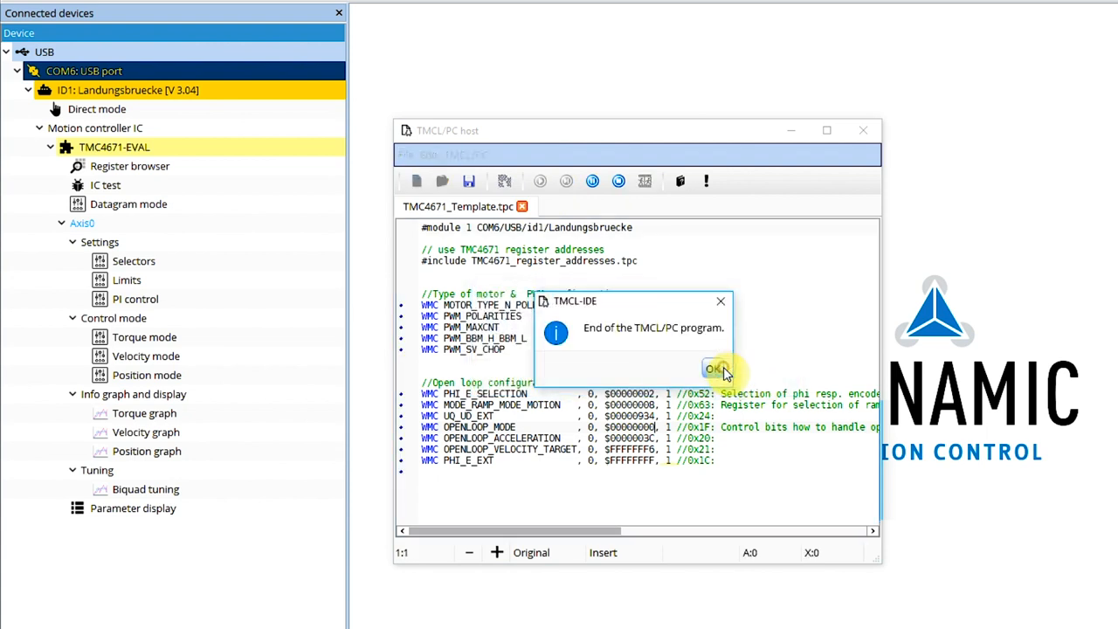
pyautogui.click(714, 368)
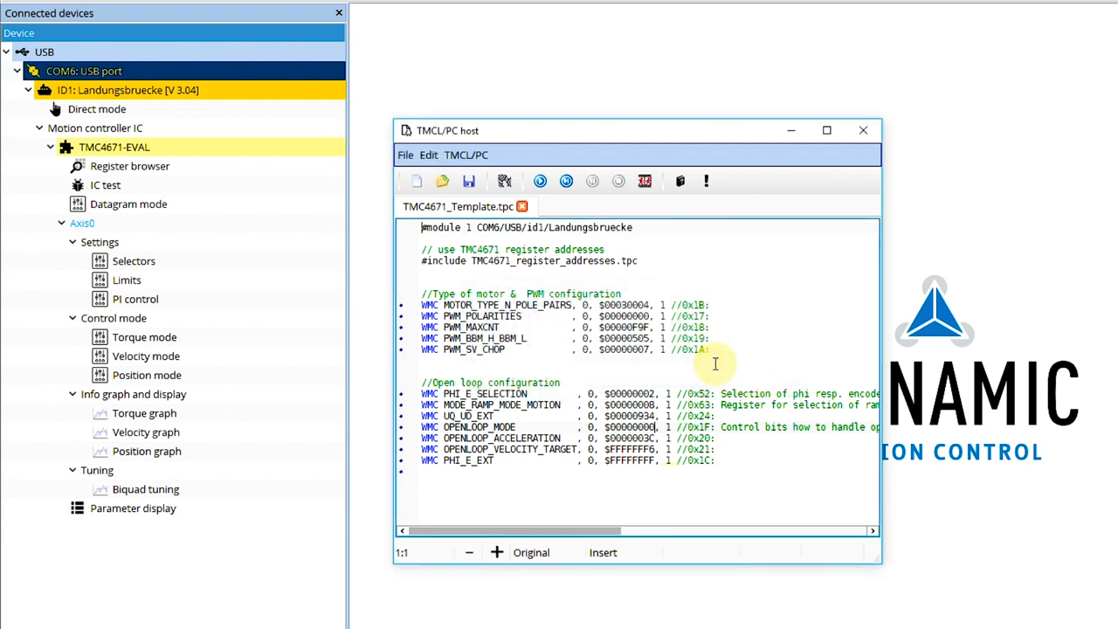